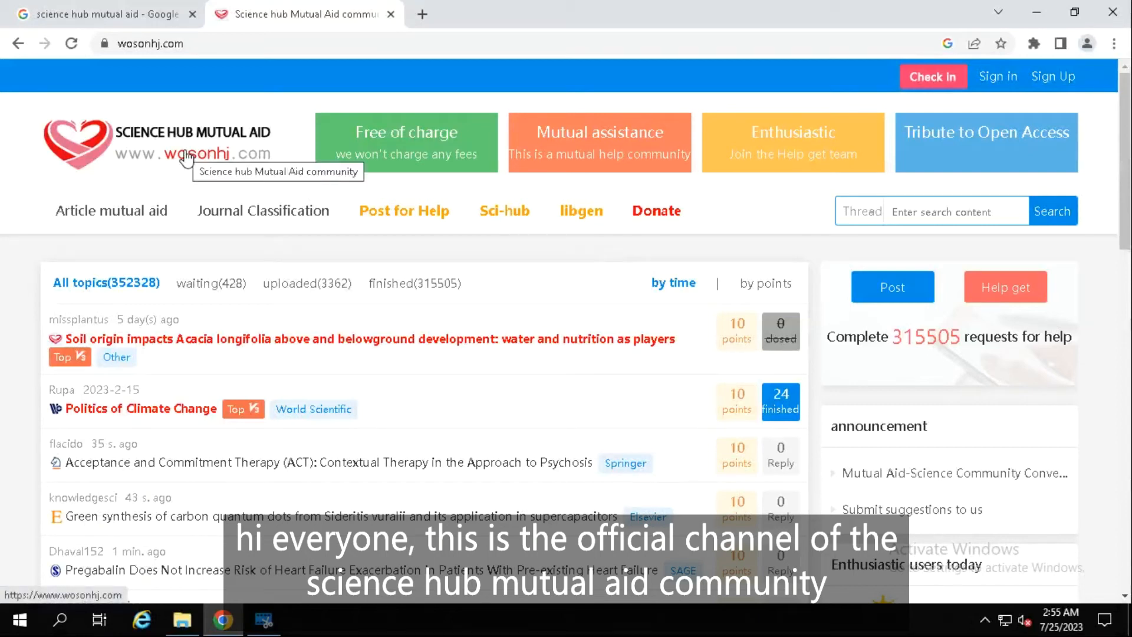
pyautogui.moveTo(816, 256)
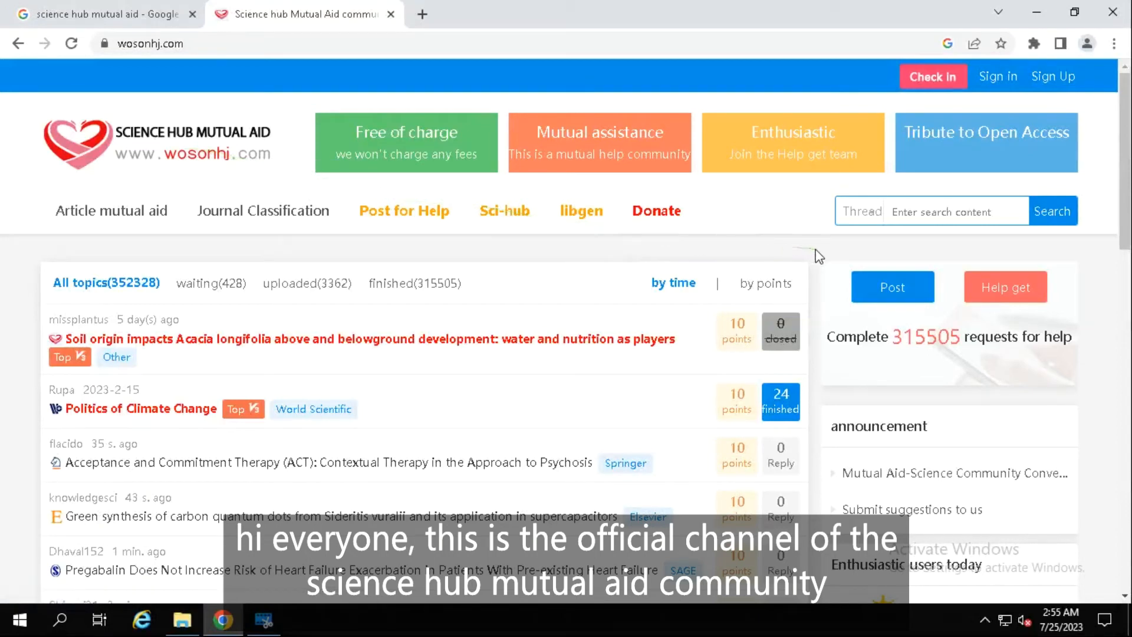
# Reach the Science Hub Mutual Aid home page from the YouTube channel's About community link
pyautogui.scroll(-3)
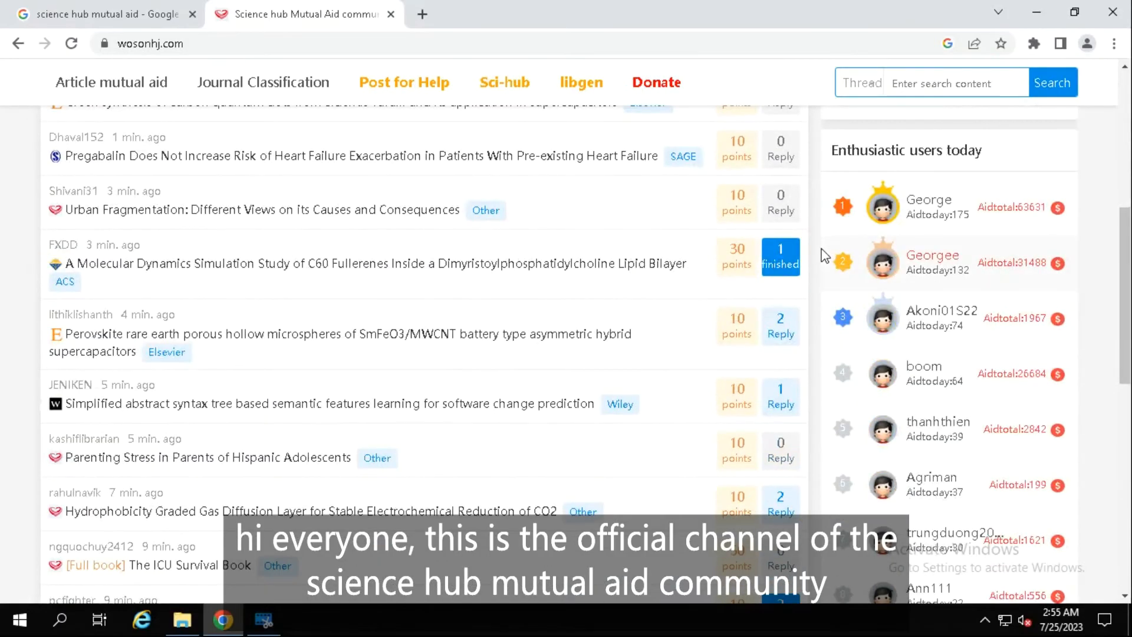
pyautogui.scroll(-3)
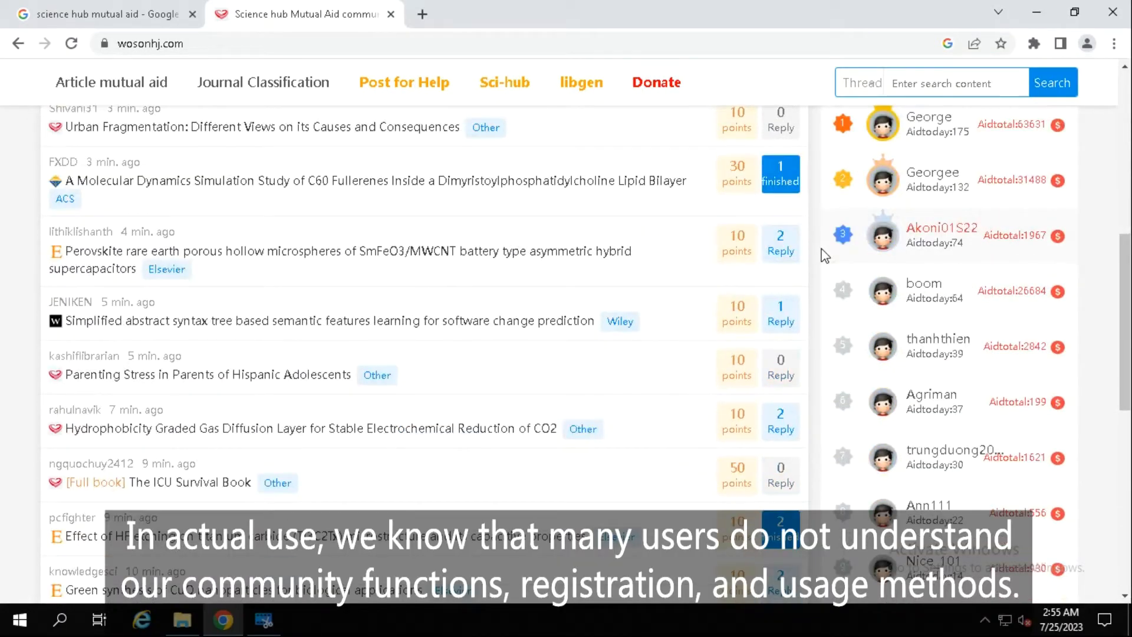
pyautogui.scroll(-3)
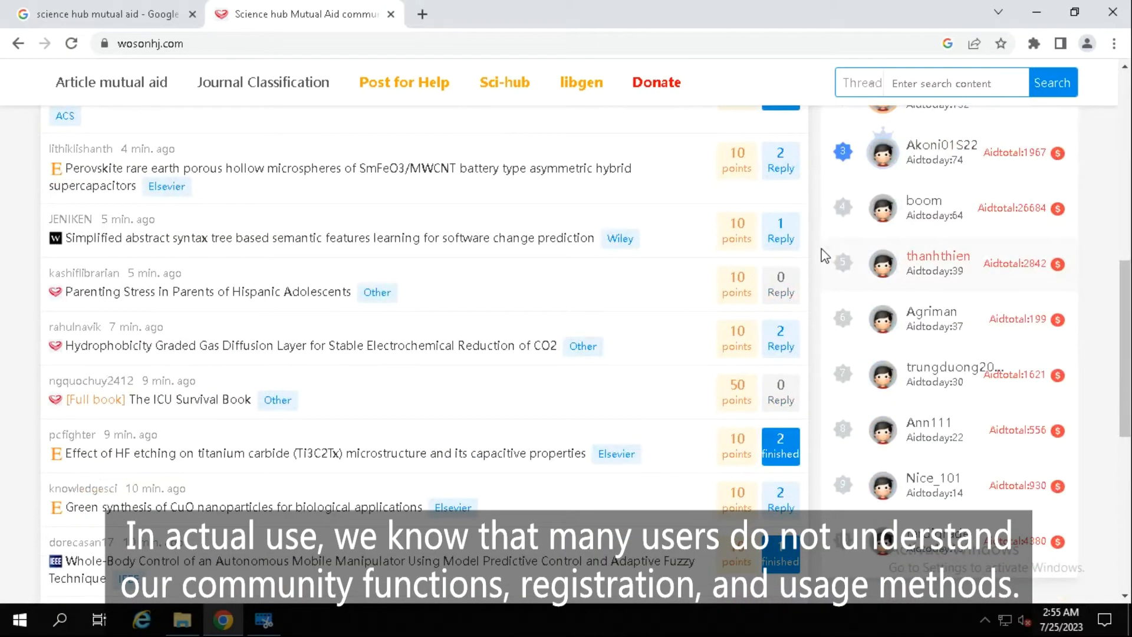
pyautogui.scroll(-3)
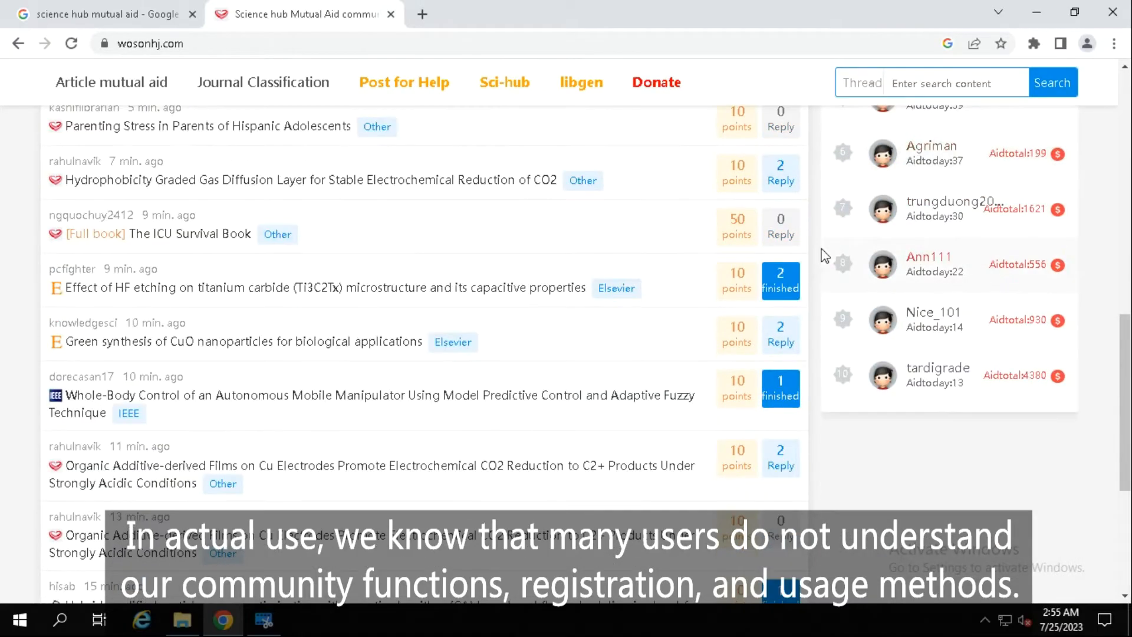
pyautogui.scroll(-3)
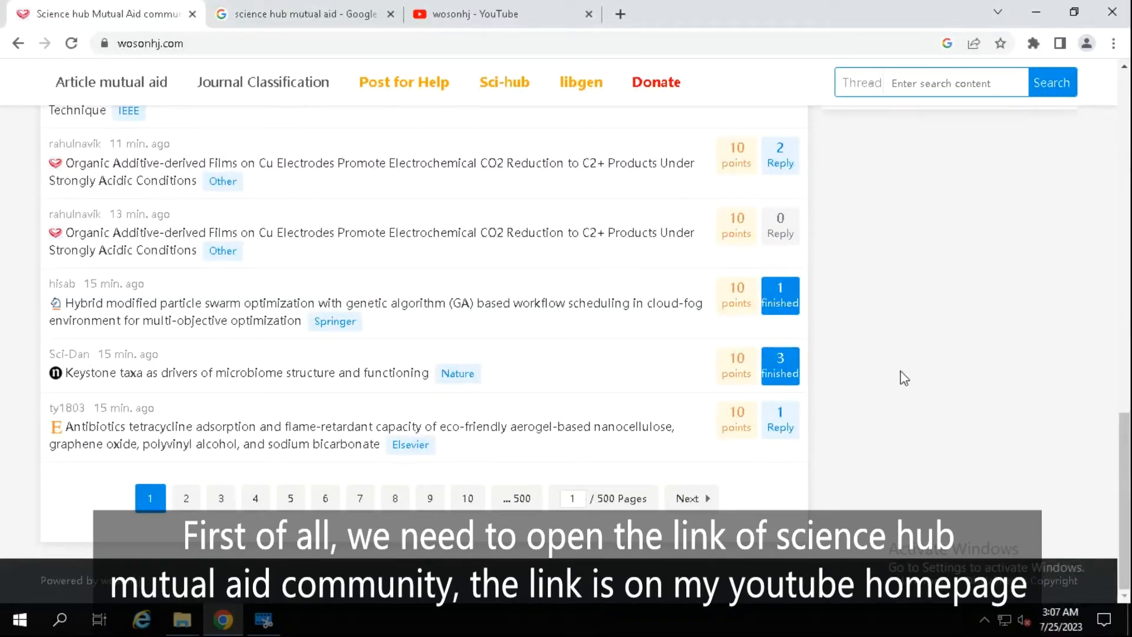
pyautogui.click(490, 15)
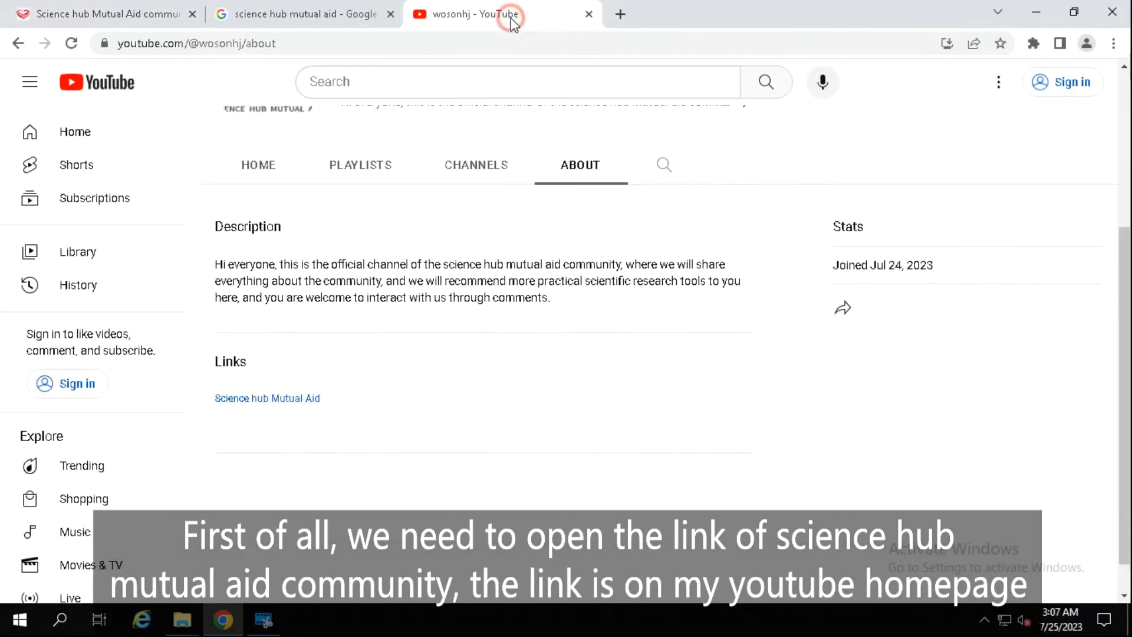
pyautogui.moveTo(573, 179)
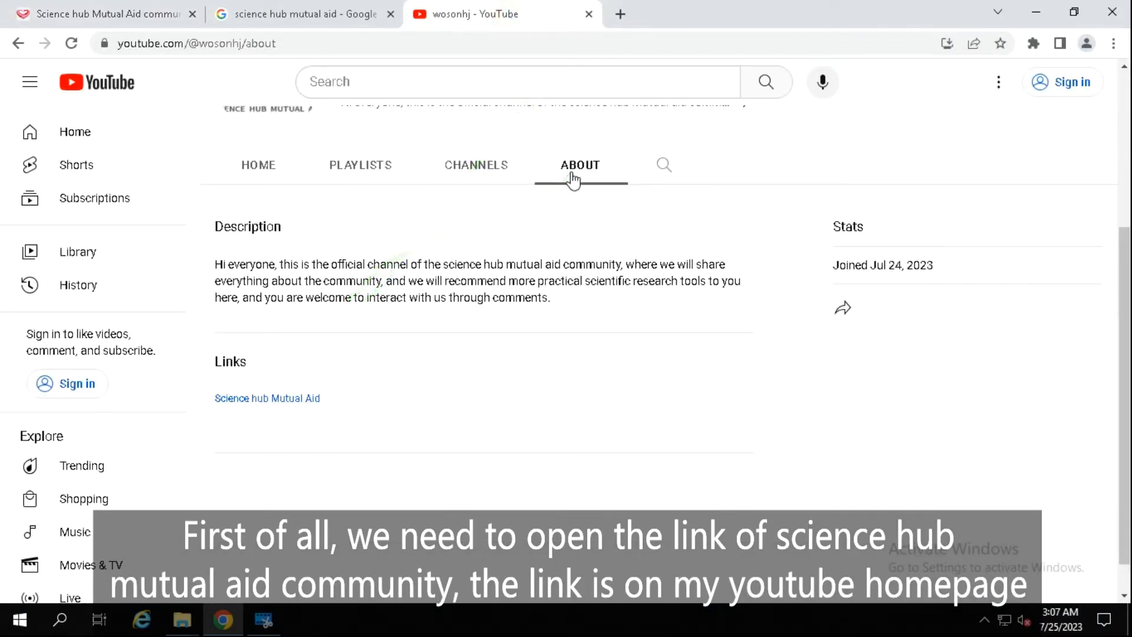
pyautogui.click(303, 14)
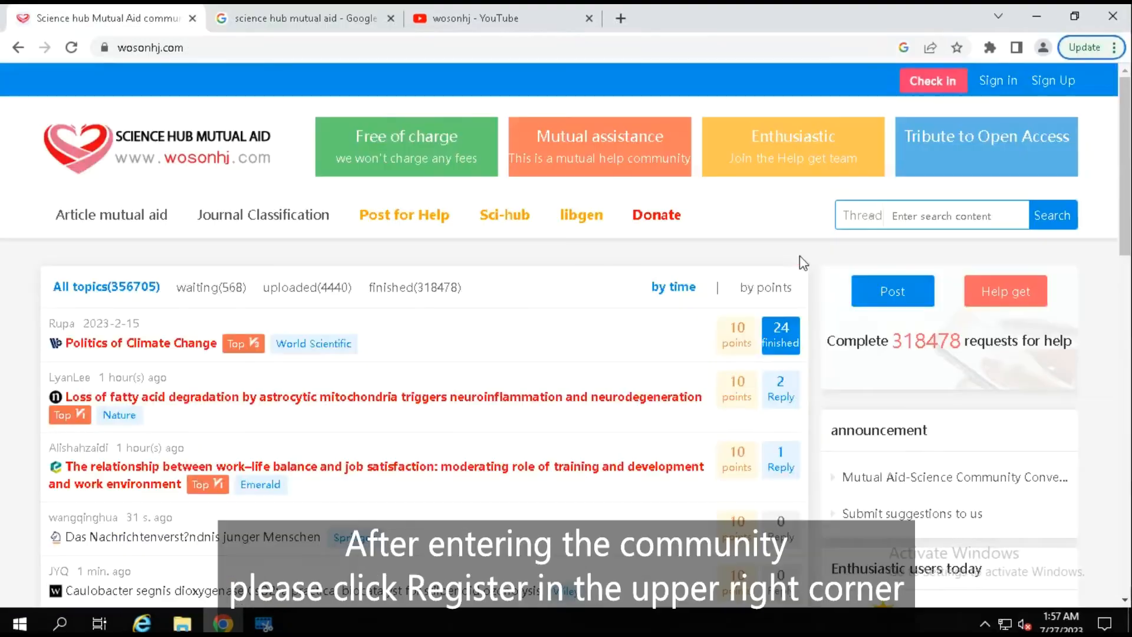
# Start registration with user name 'test07', password and e-mail address filled in
pyautogui.click(1053, 80)
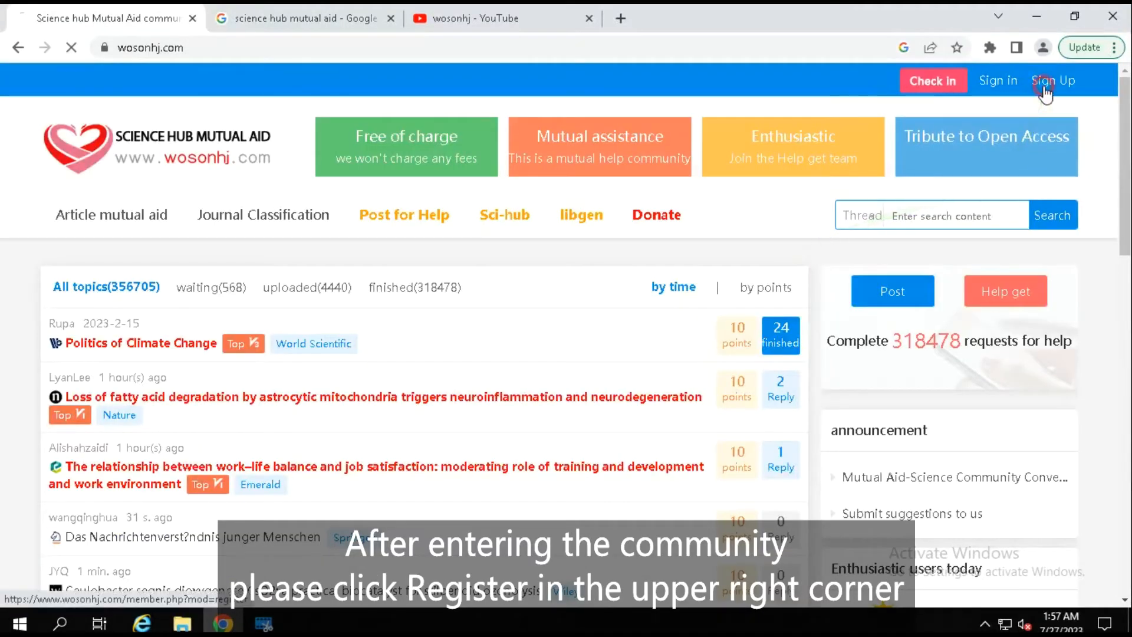
pyautogui.click(1053, 80)
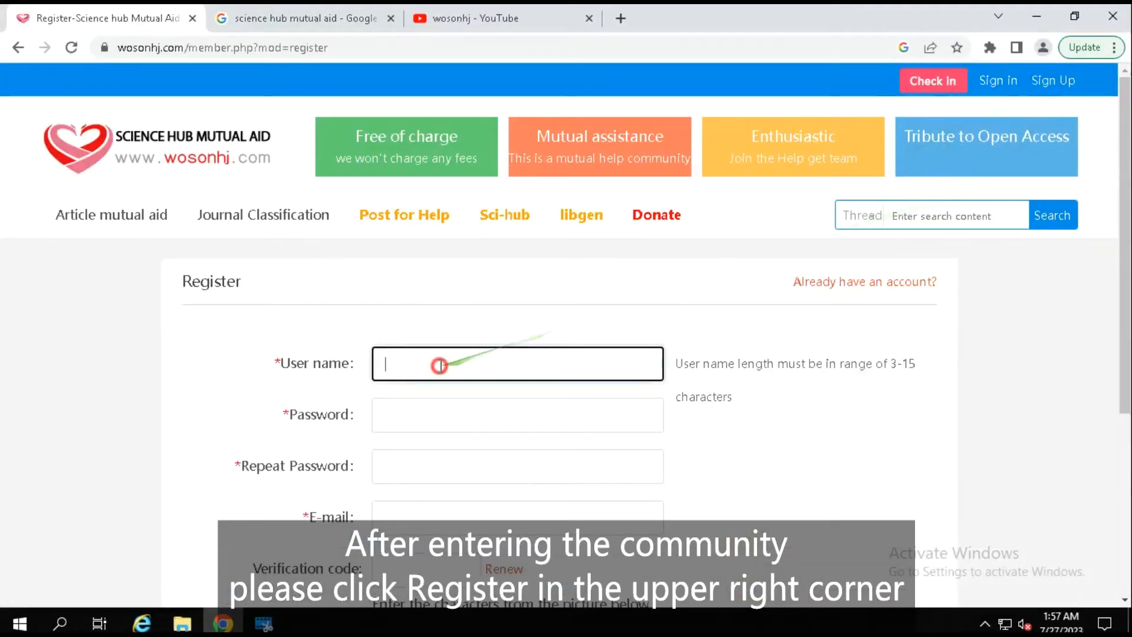
pyautogui.write('test')
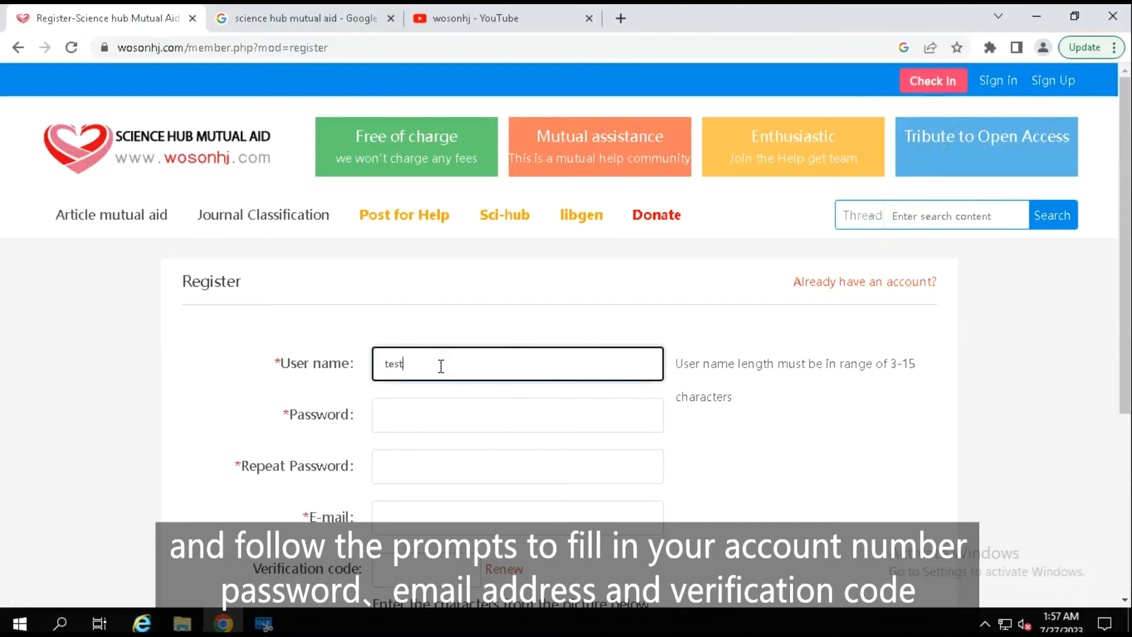
pyautogui.write('07')
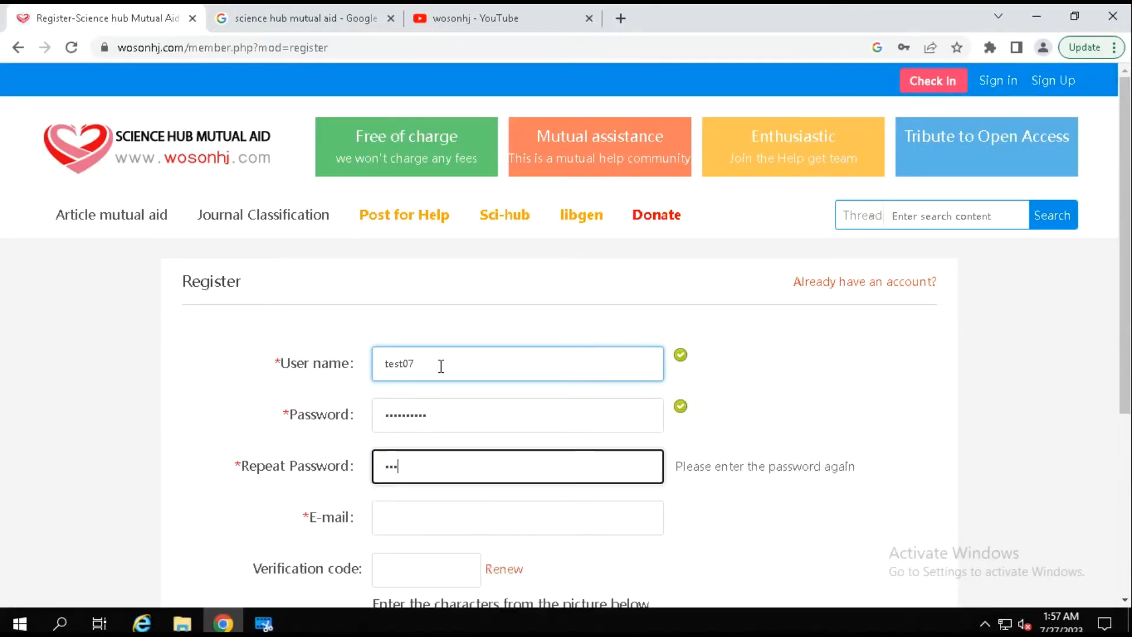
pyautogui.click(516, 517)
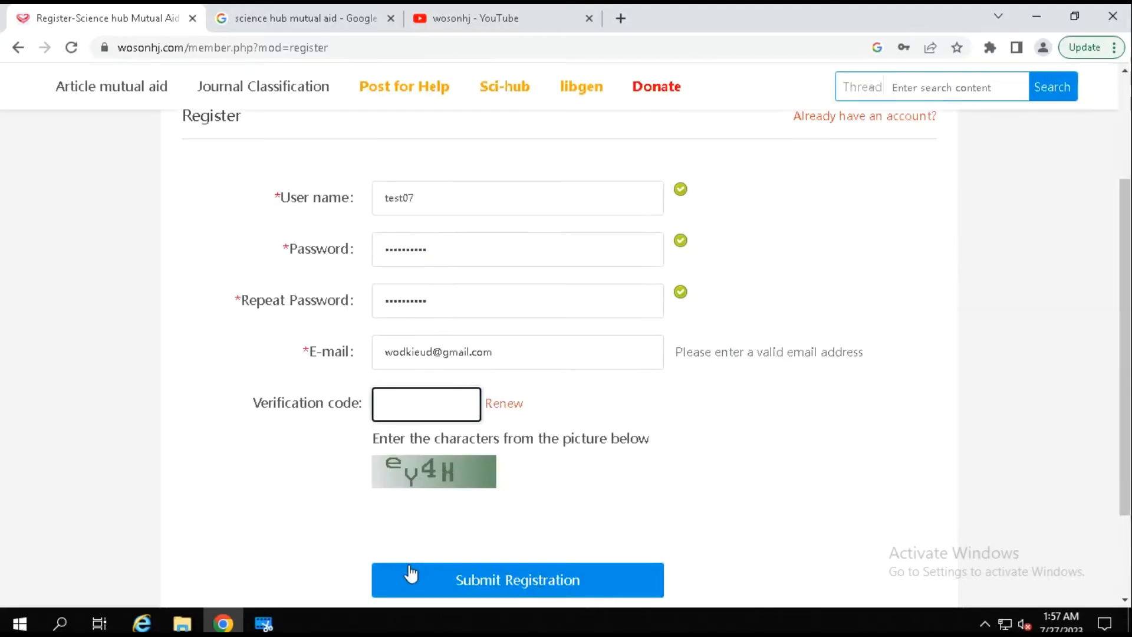
# Enter verification code 'ey4x' and submit the registration to sign in
pyautogui.click(426, 403)
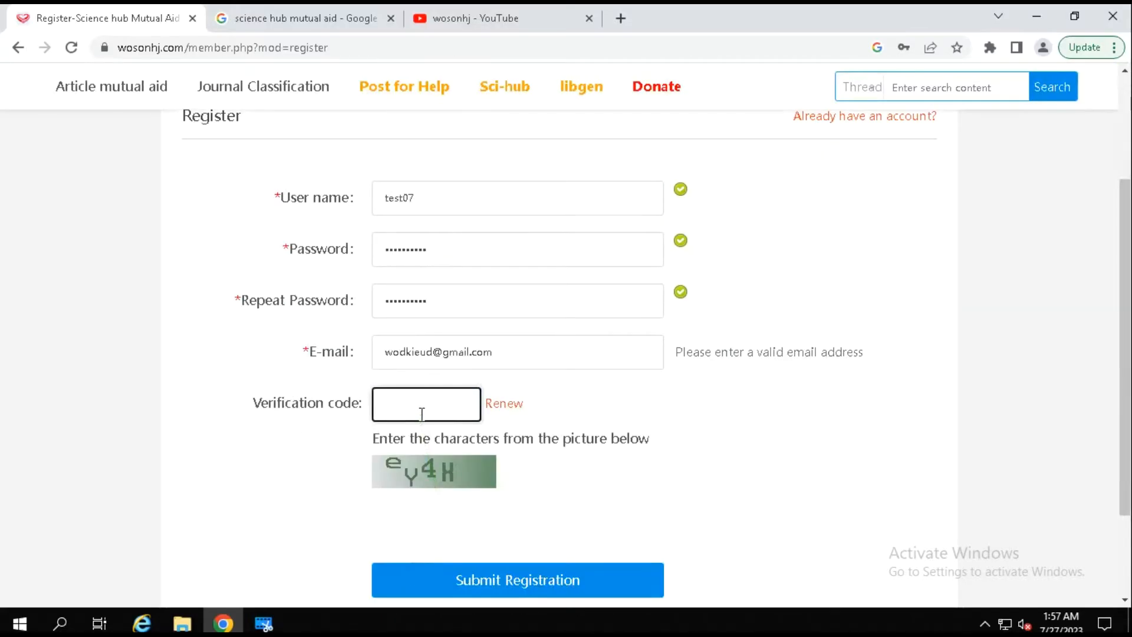
pyautogui.write('ey4')
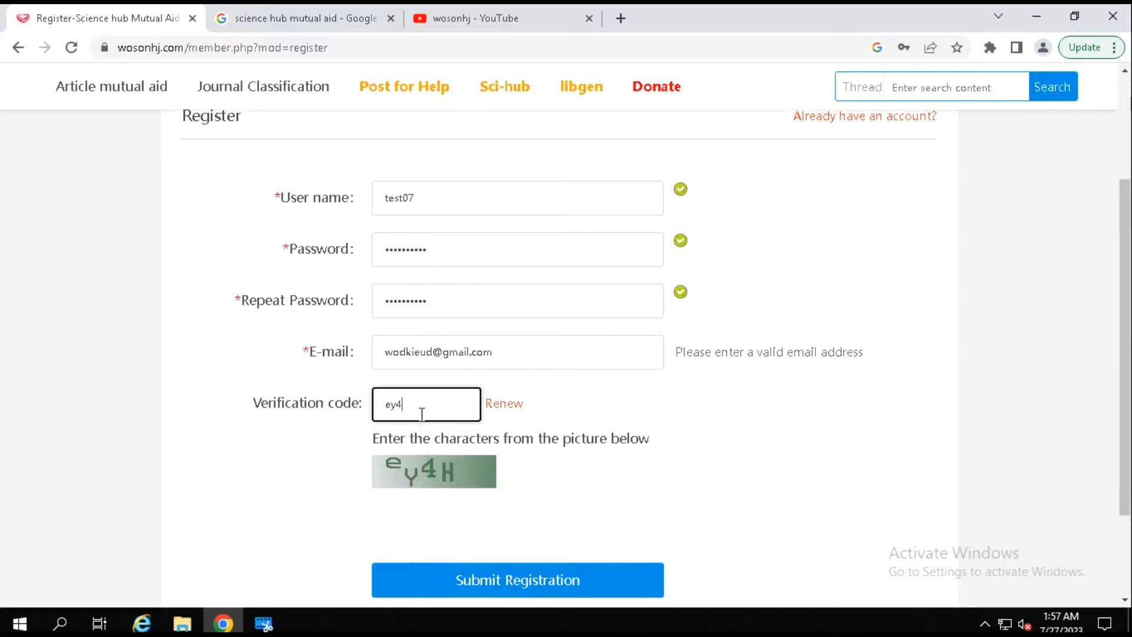
pyautogui.write('x')
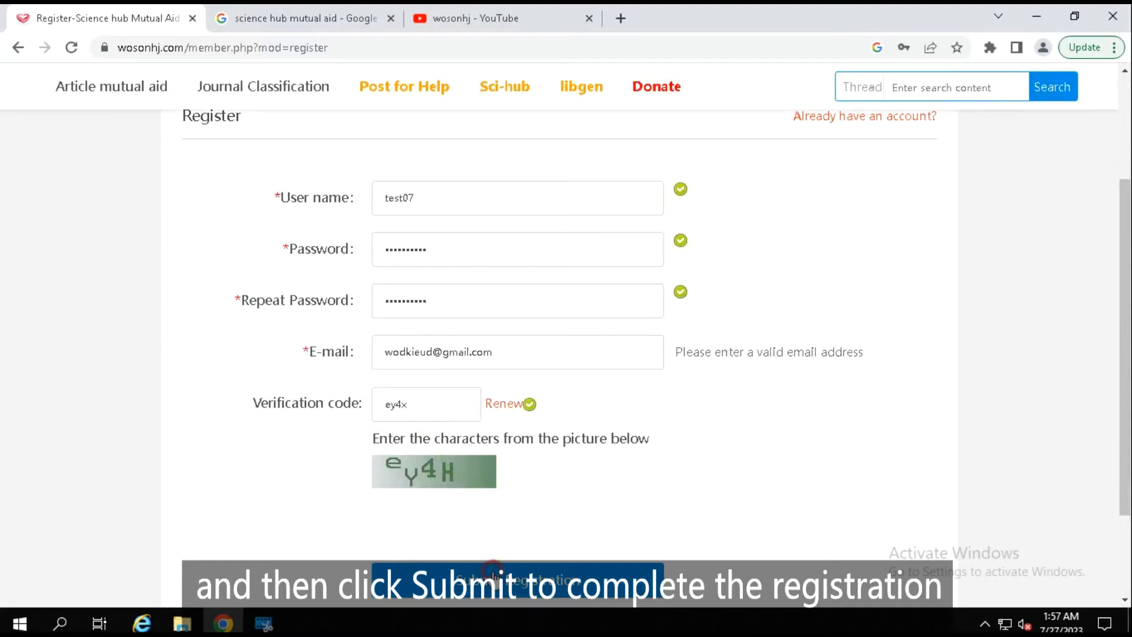
pyautogui.click(517, 578)
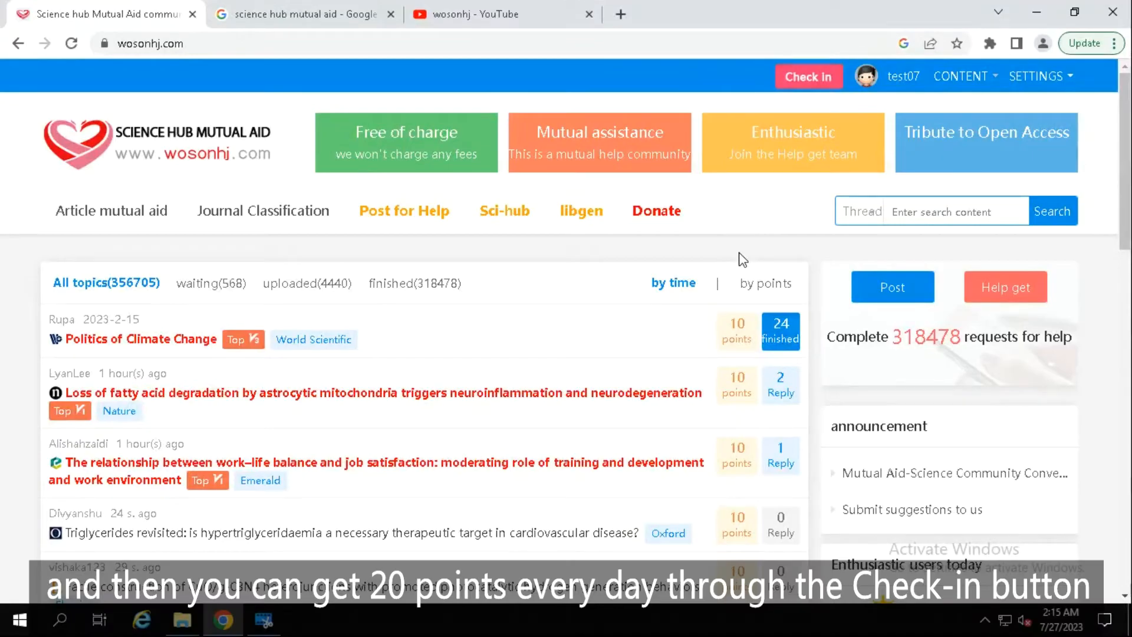
pyautogui.moveTo(808, 76)
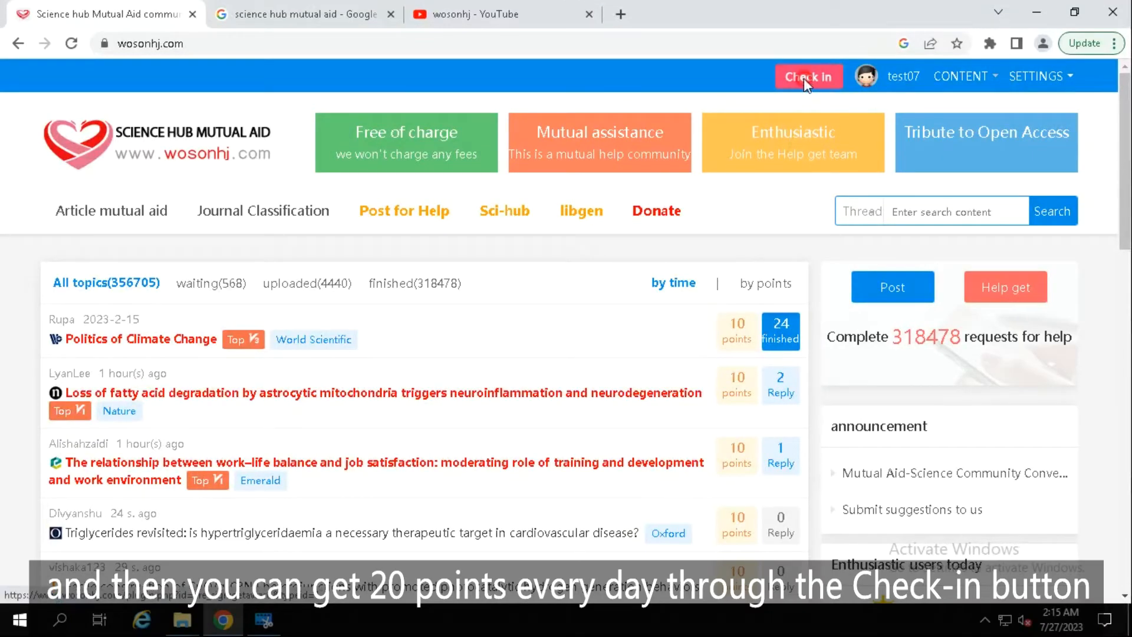
# Complete today's check-in for 20 points and return to the home page
pyautogui.click(808, 76)
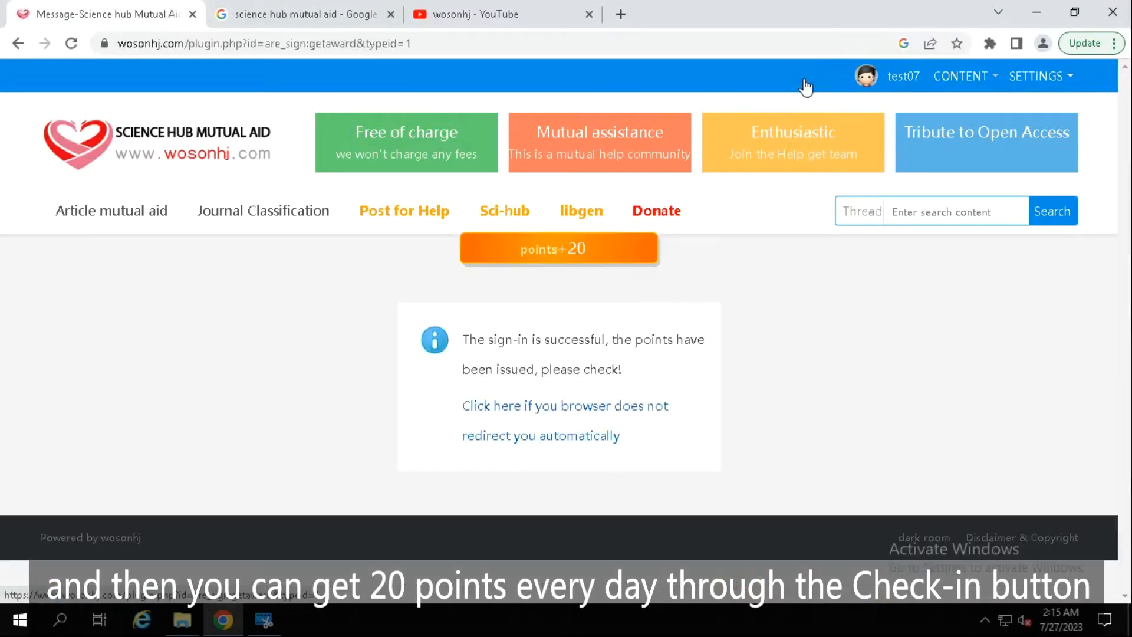
pyautogui.click(558, 249)
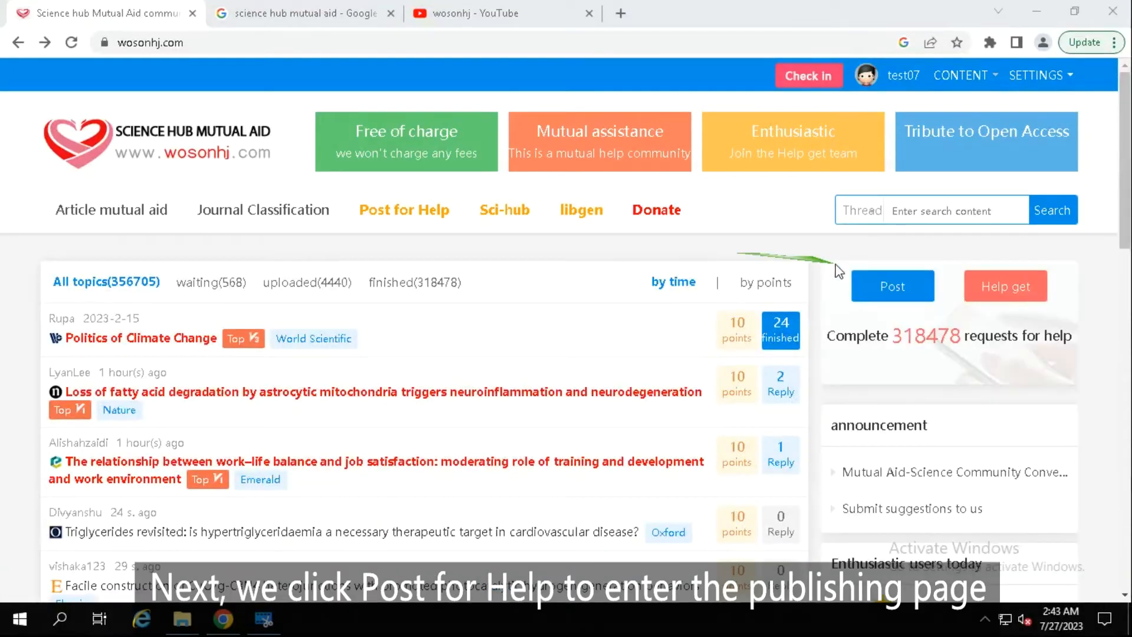
# Start a new reward help request, showing the empty DOI field and 10-point default
pyautogui.click(404, 210)
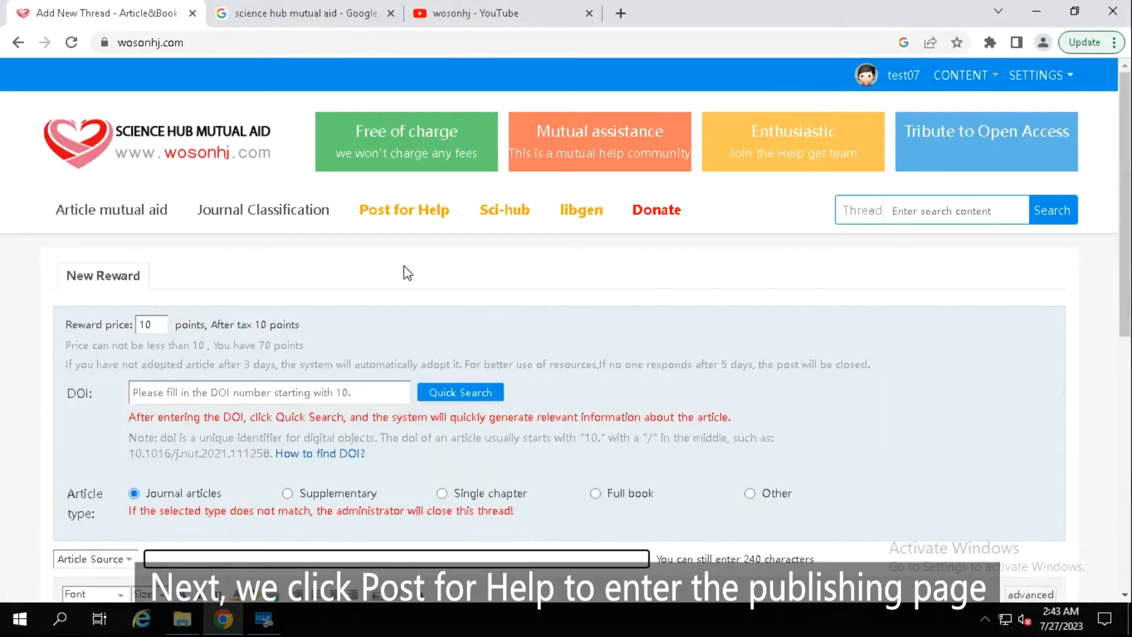
pyautogui.scroll(-3)
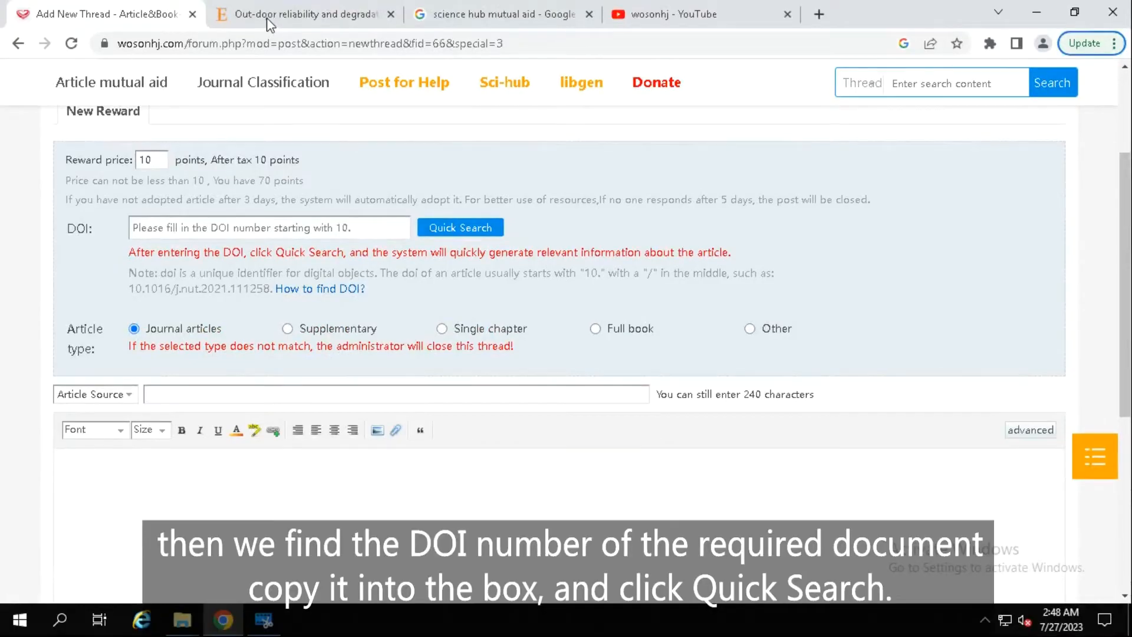
# Fill the request with DOI 10.1016/j.solmat.2021.111490 and auto-fill title, journal and authors via Quick Search
pyautogui.click(303, 14)
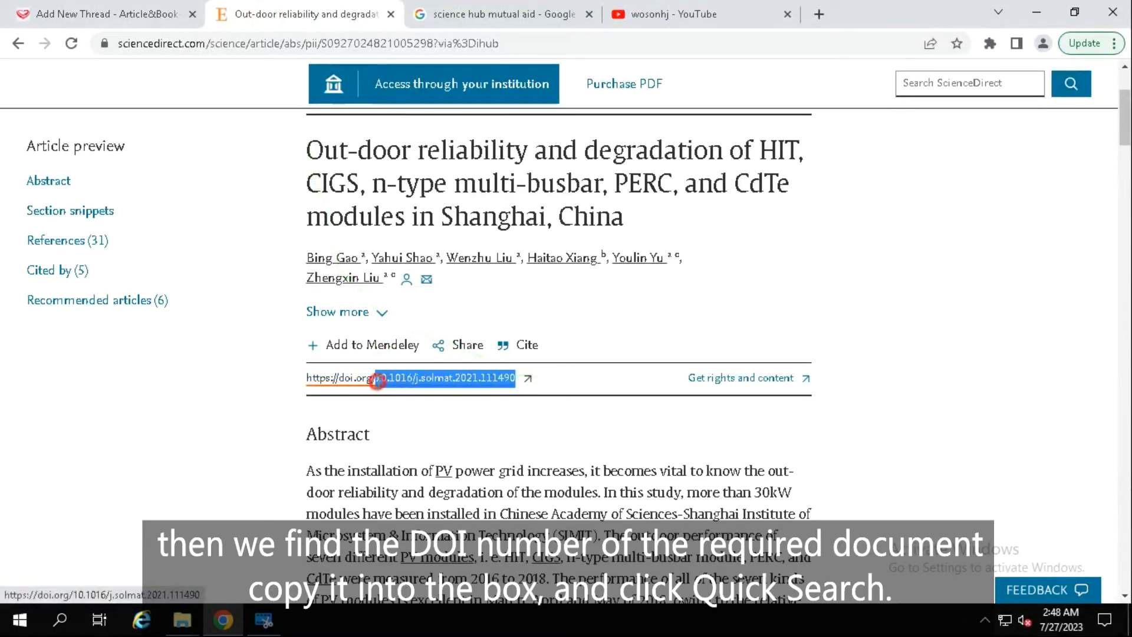
pyautogui.click(105, 14)
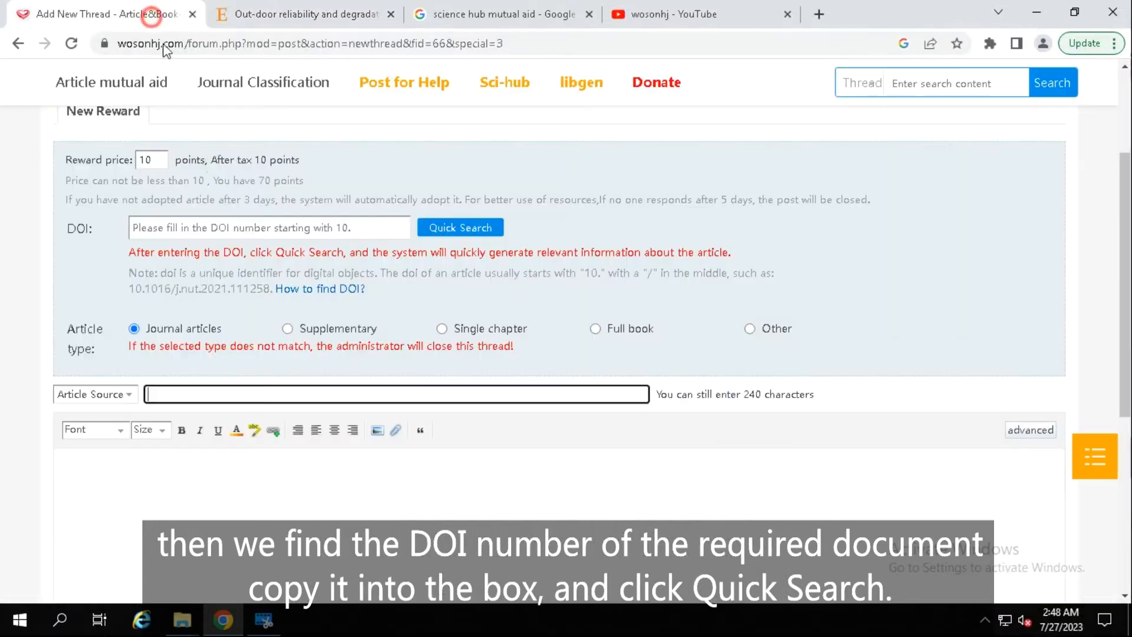
pyautogui.write('10.1016/j.solmat.2021.111490')
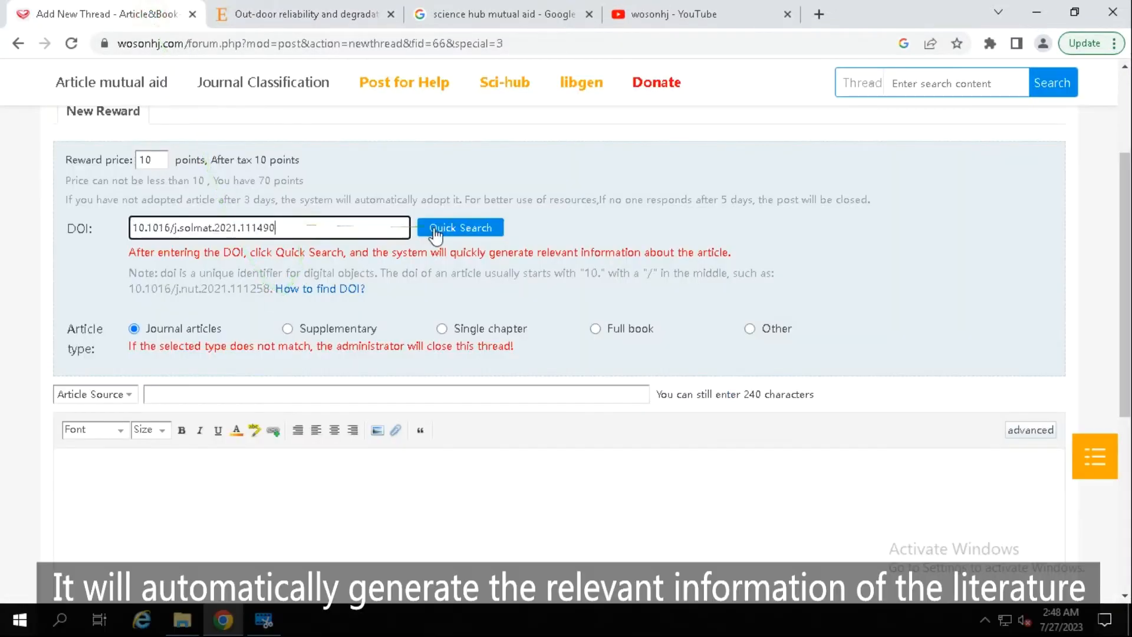
pyautogui.click(458, 227)
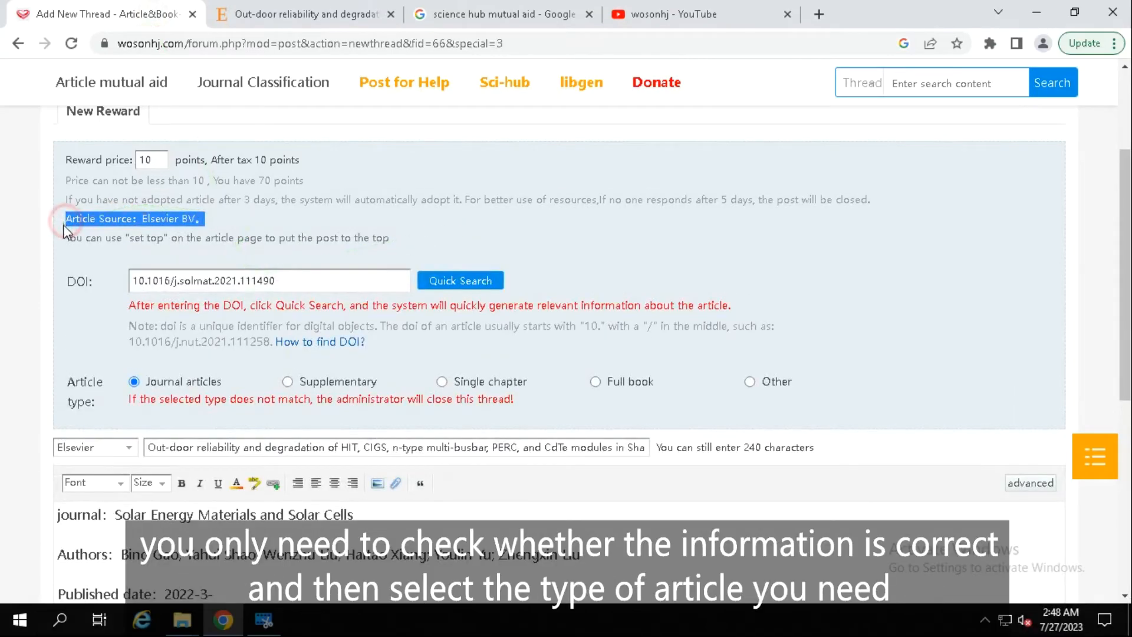
# Set the article type to Other and enable E-mail Alert on file upload
pyautogui.scroll(-3)
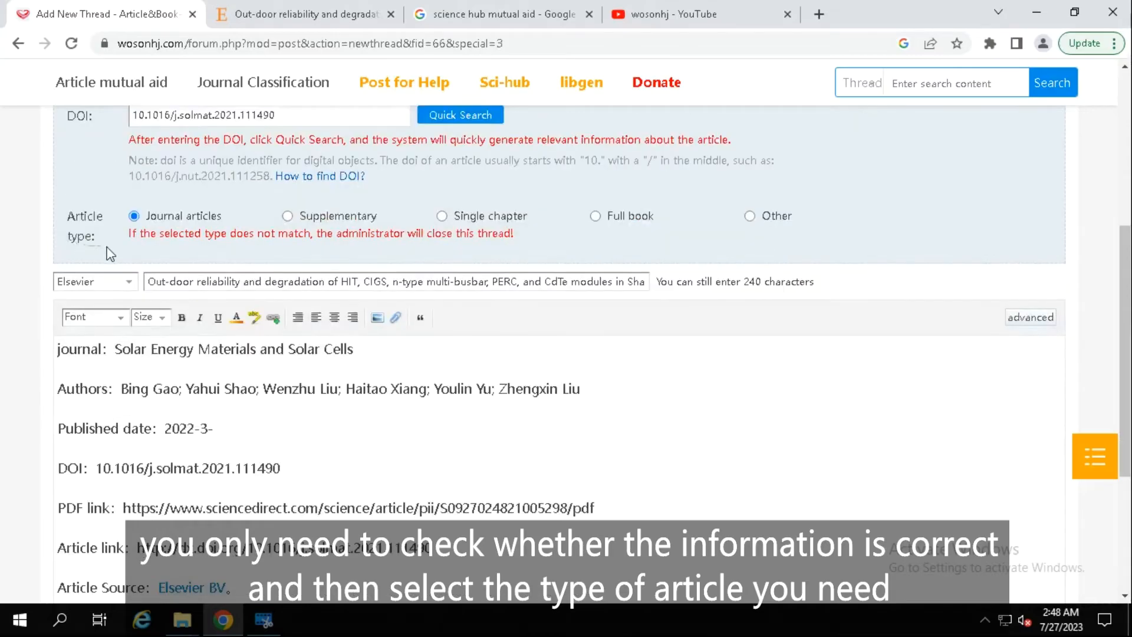
pyautogui.scroll(-3)
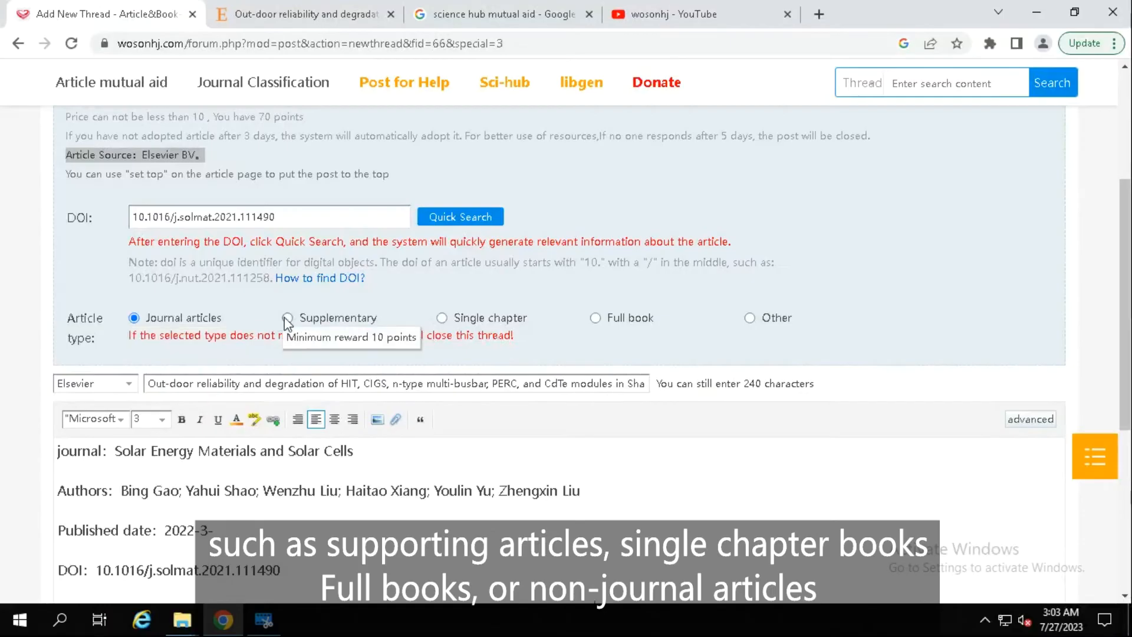
pyautogui.click(287, 317)
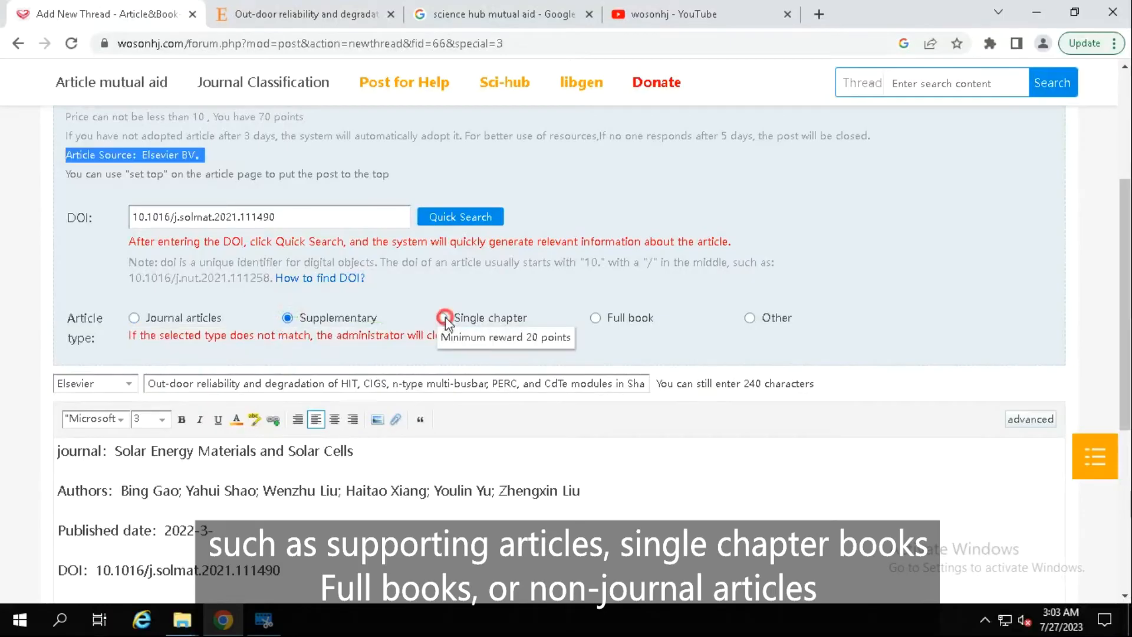
pyautogui.click(594, 317)
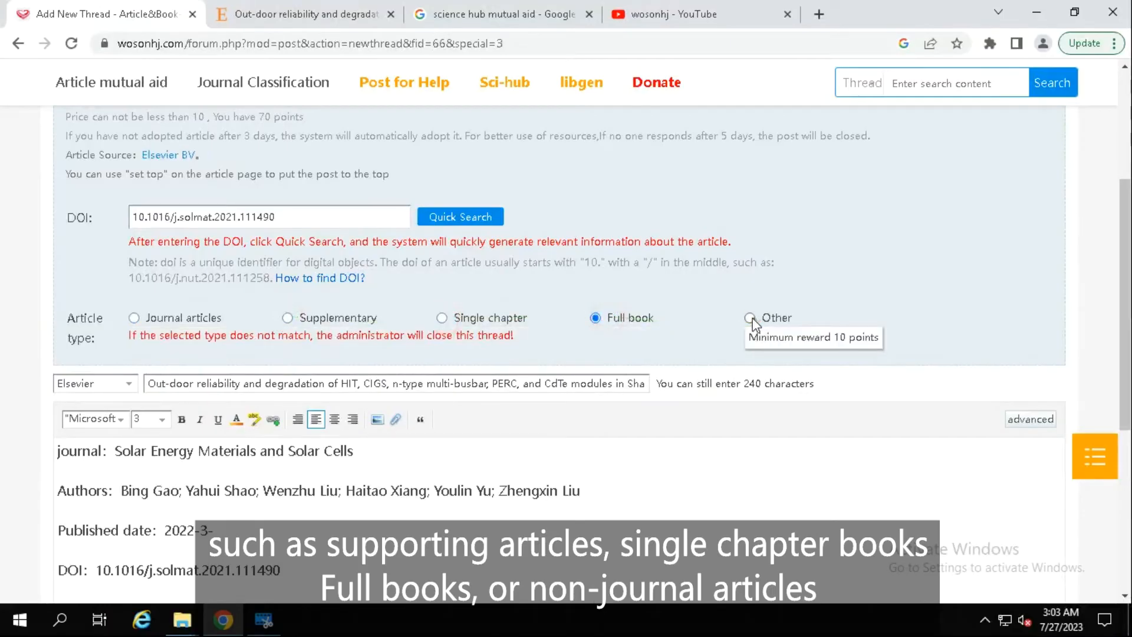
pyautogui.click(750, 317)
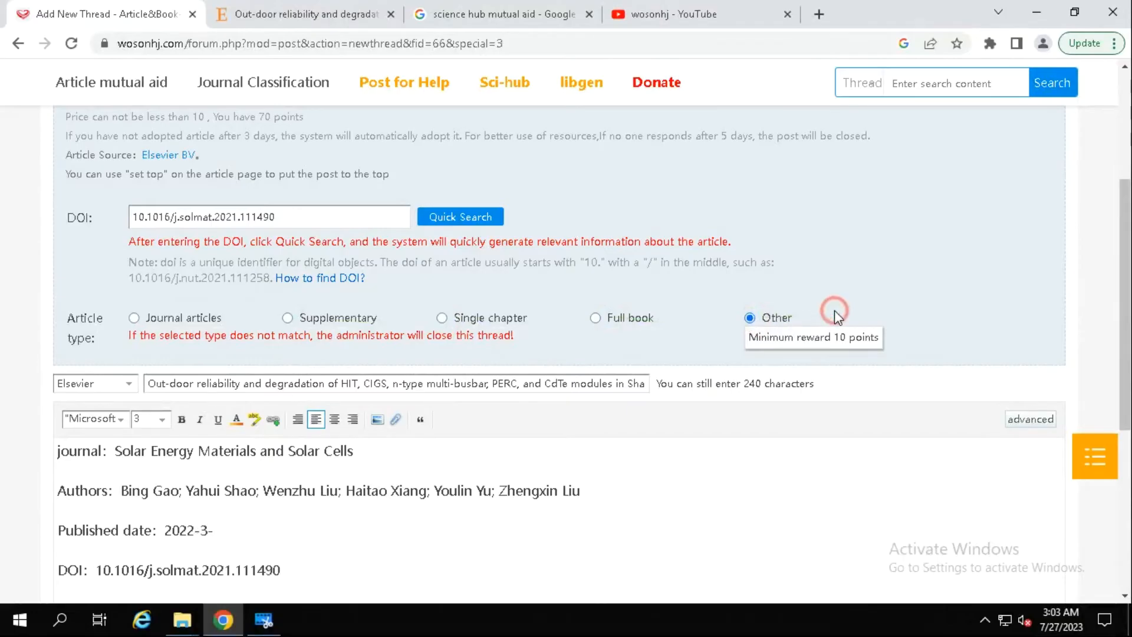
pyautogui.scroll(-3)
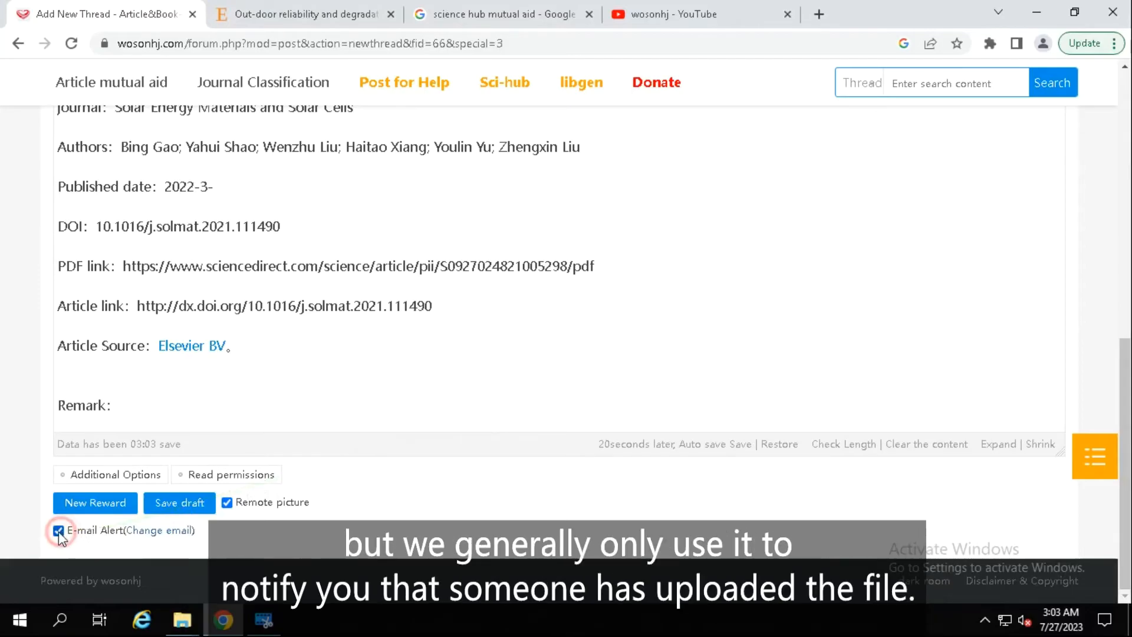
pyautogui.click(59, 529)
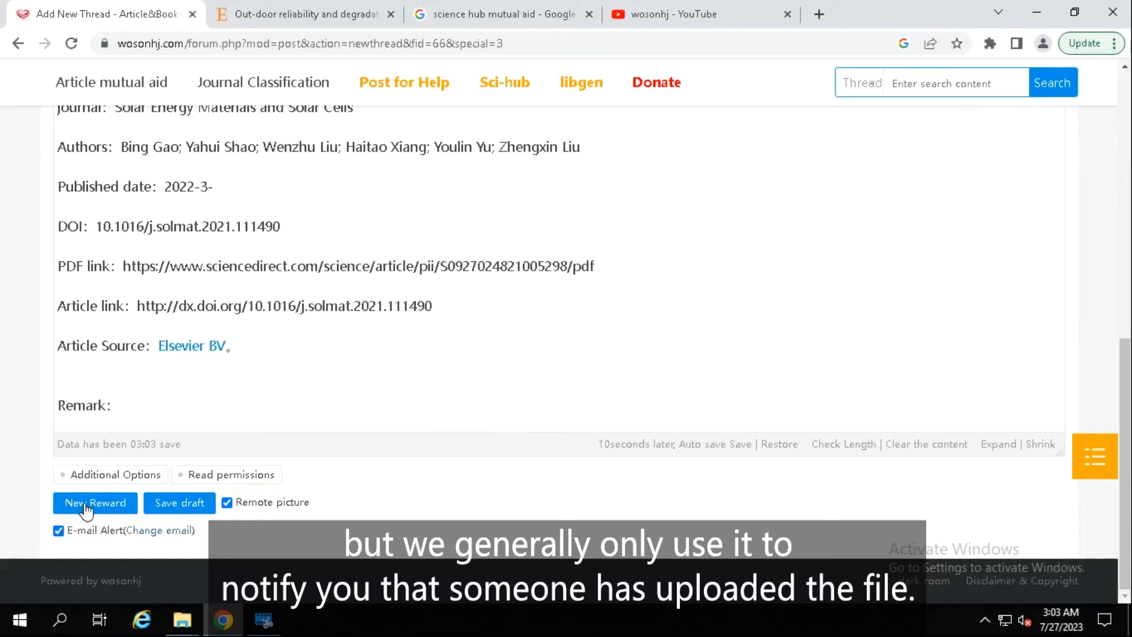
# Publish the request with New Reward, landing on its thread page
pyautogui.click(94, 502)
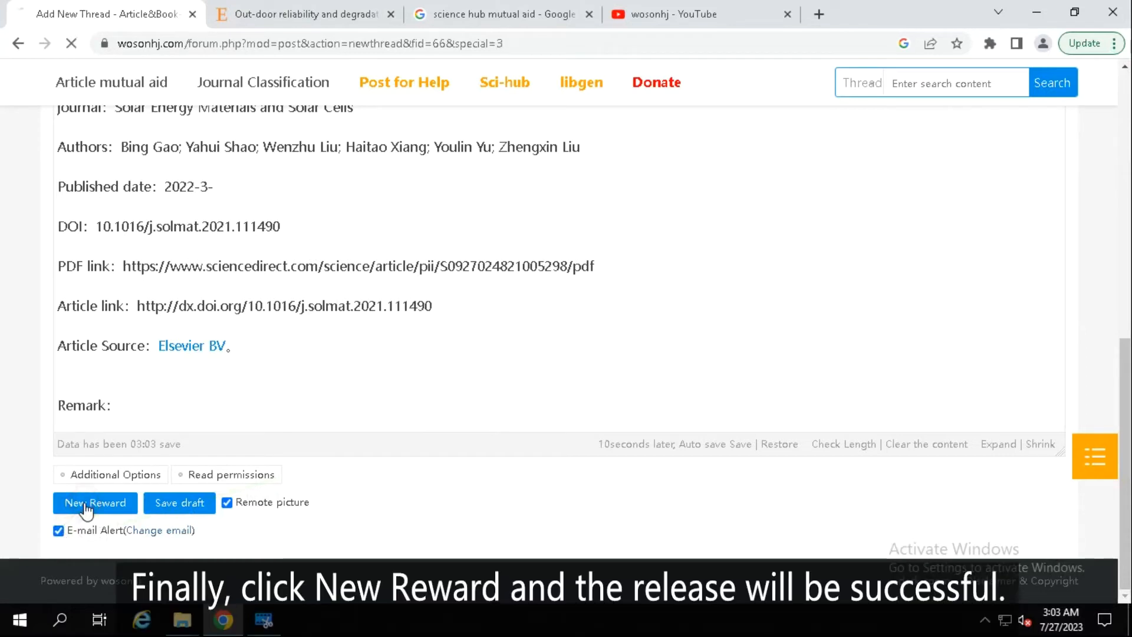
pyautogui.click(94, 502)
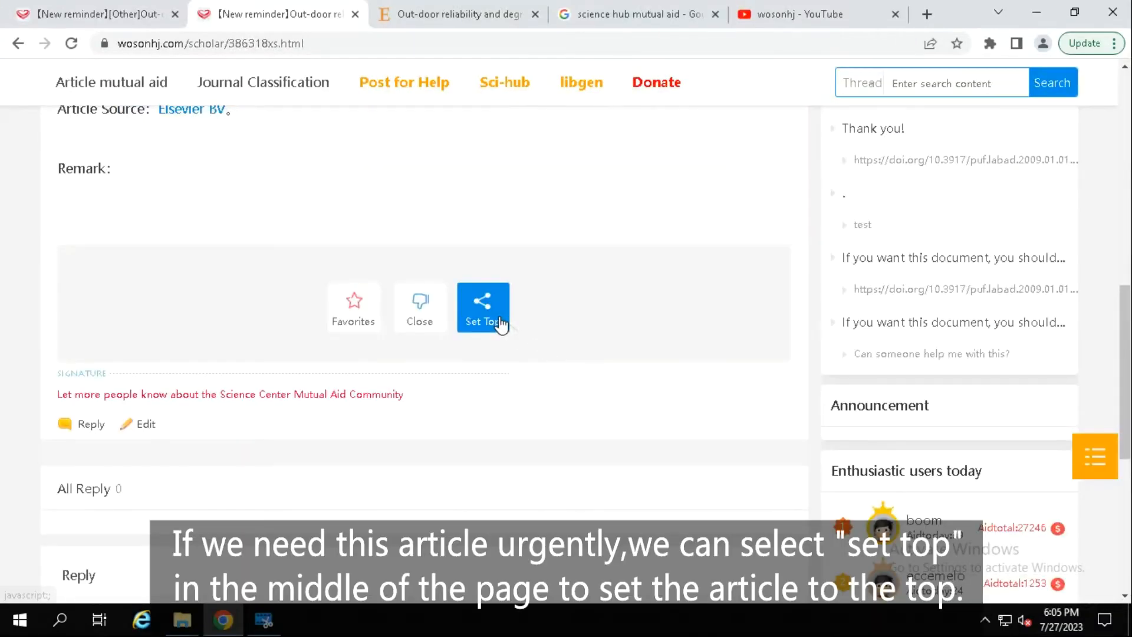
# Pin the post for 1 hour via Set Top, confirming the 20-point cost
pyautogui.click(483, 307)
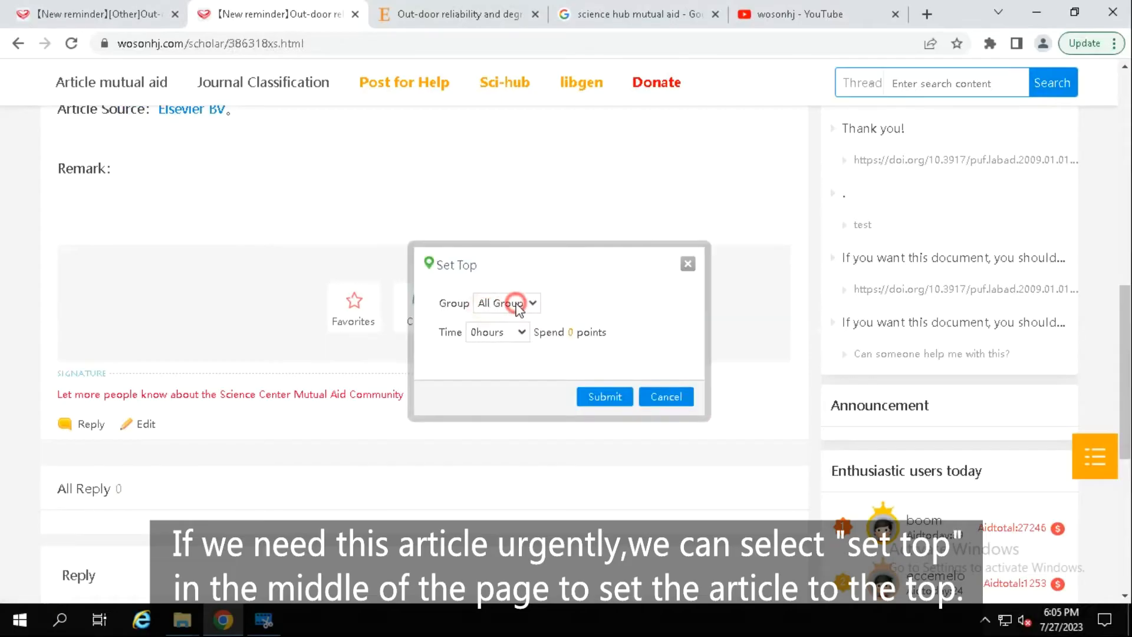
pyautogui.click(497, 333)
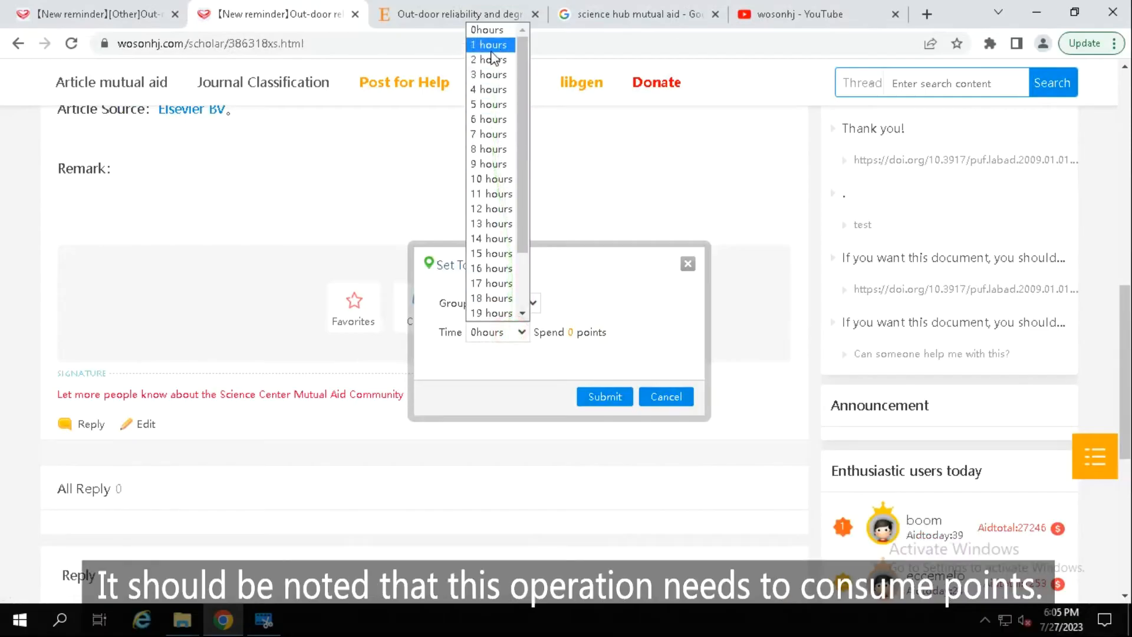
pyautogui.click(488, 43)
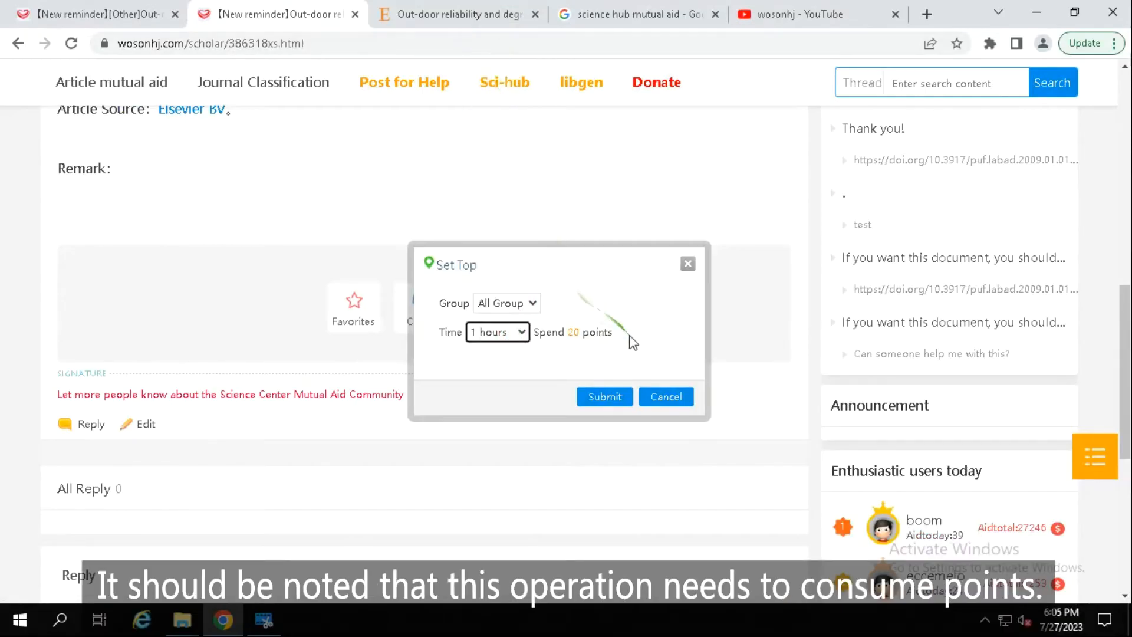
pyautogui.moveTo(603, 396)
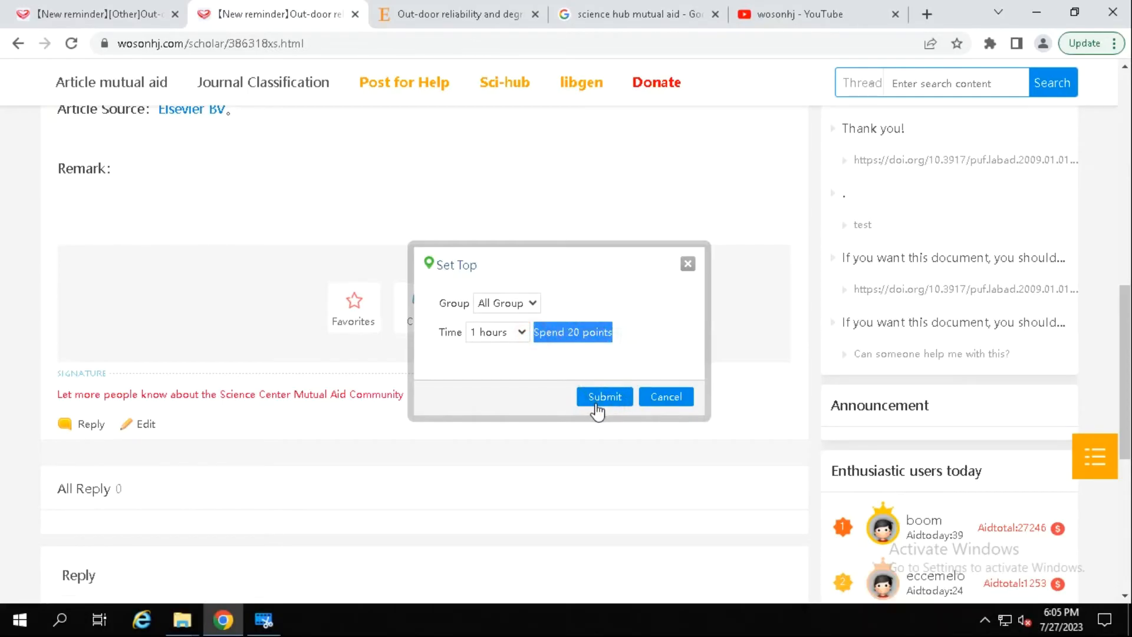
pyautogui.click(604, 396)
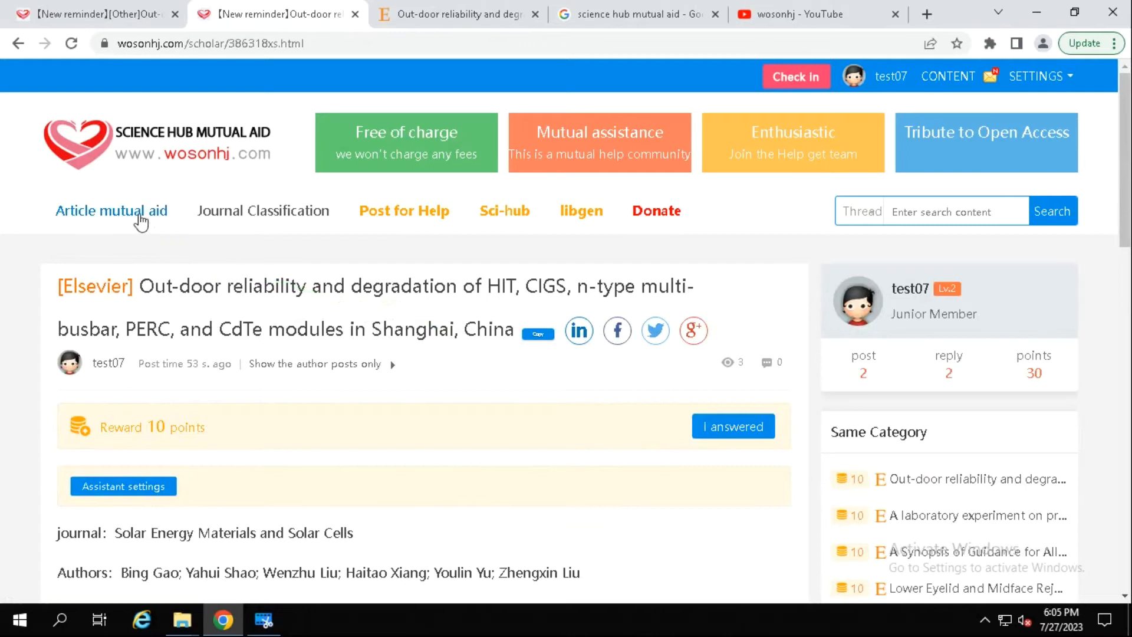
# Adopt the PDF reply on the other thread as best answer, then begin reporting it
pyautogui.click(111, 210)
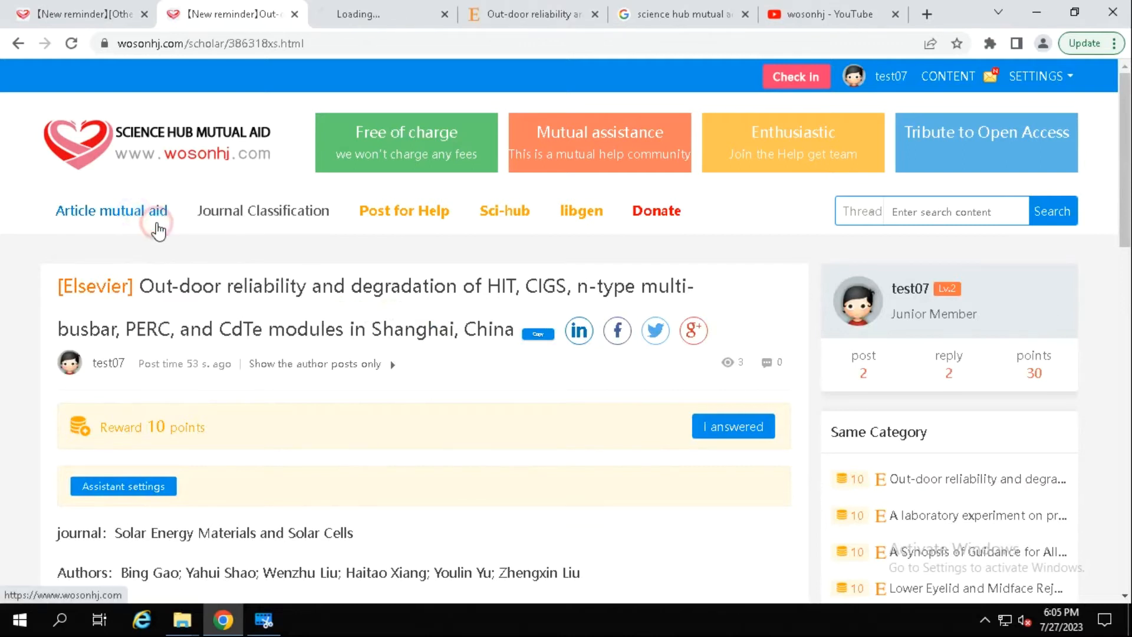
pyautogui.click(111, 210)
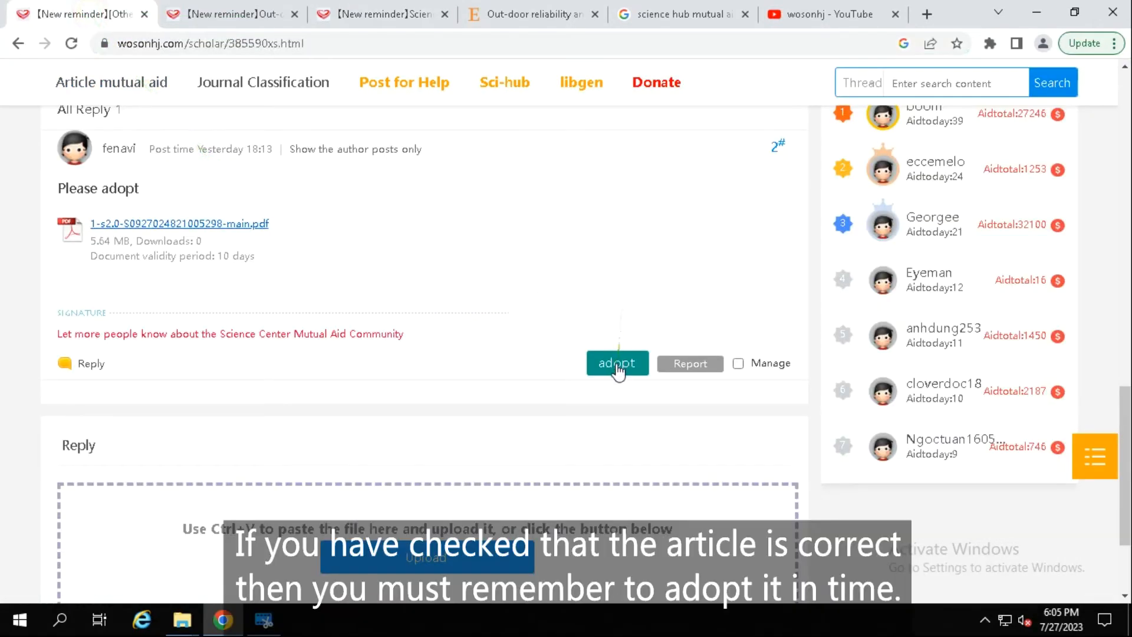
pyautogui.click(616, 363)
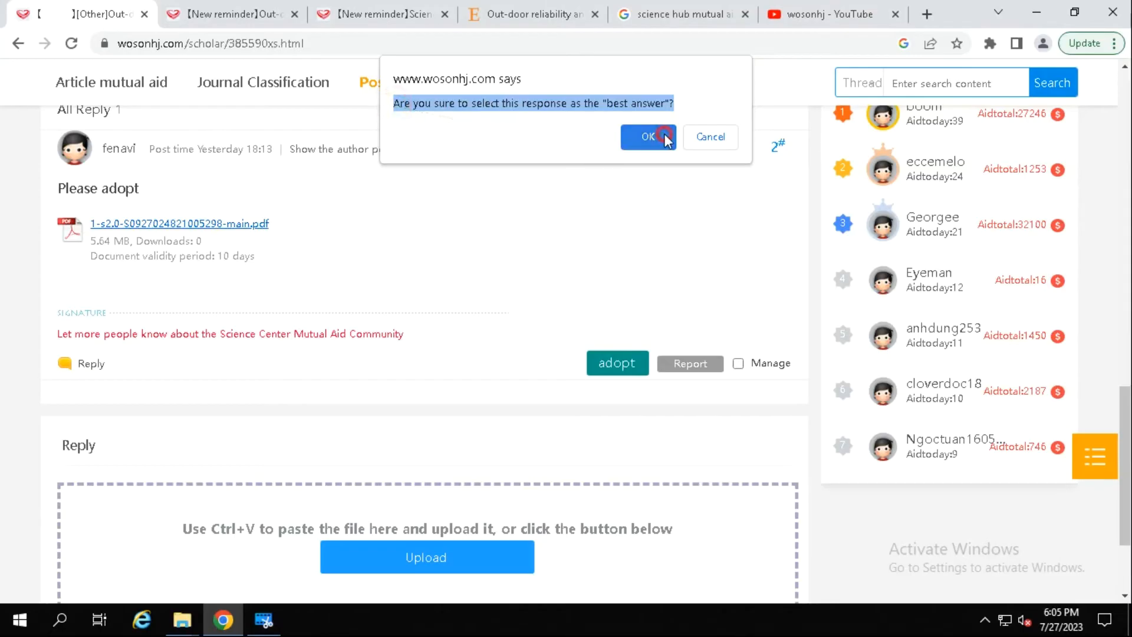
pyautogui.moveTo(709, 112)
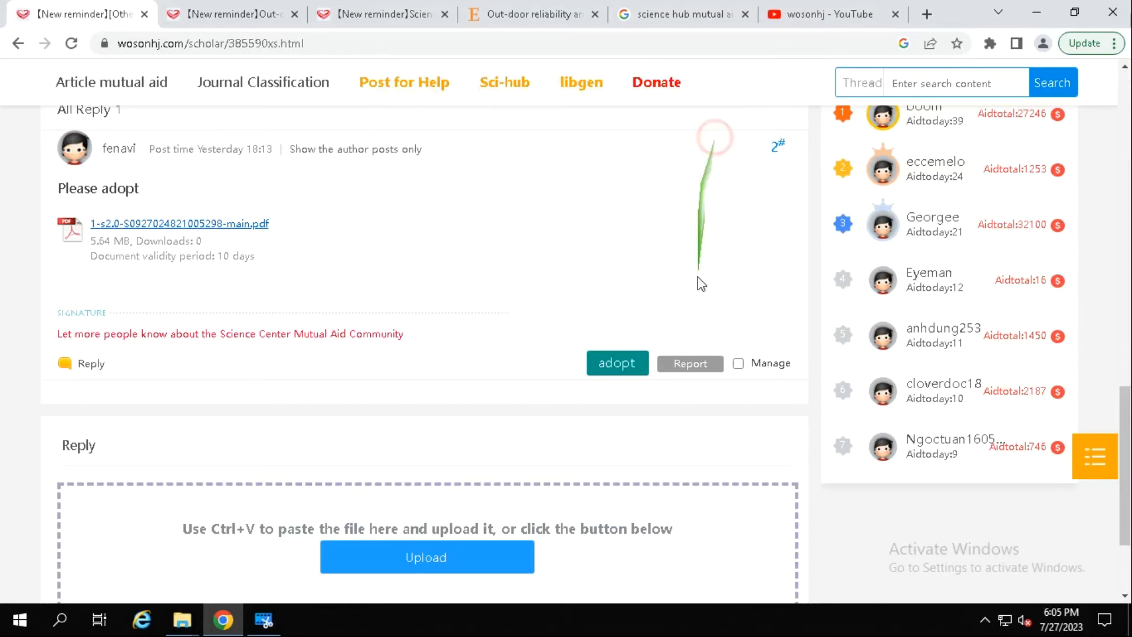
pyautogui.click(689, 363)
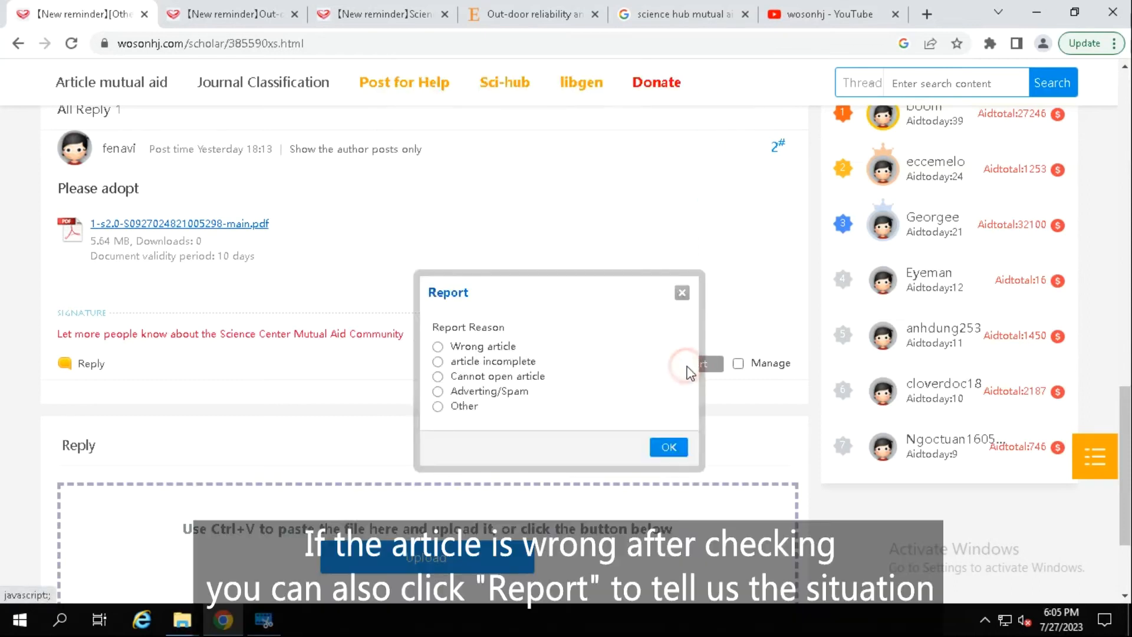
# Try report reasons Wrong article and Cannot open article, then return to the pinned request thread
pyautogui.click(437, 345)
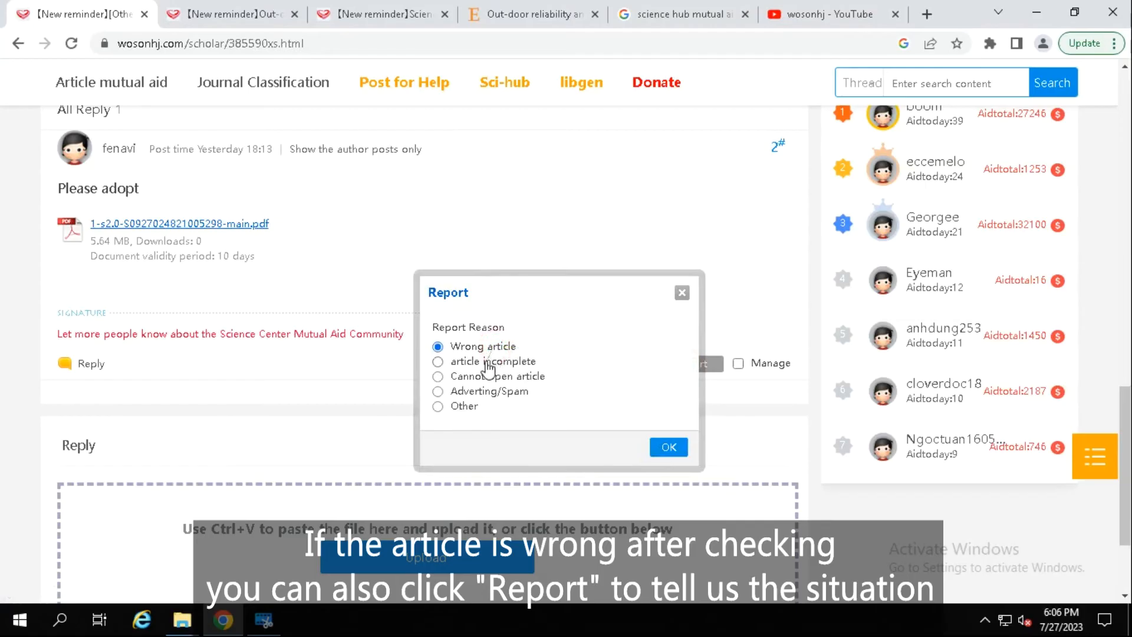
pyautogui.click(438, 377)
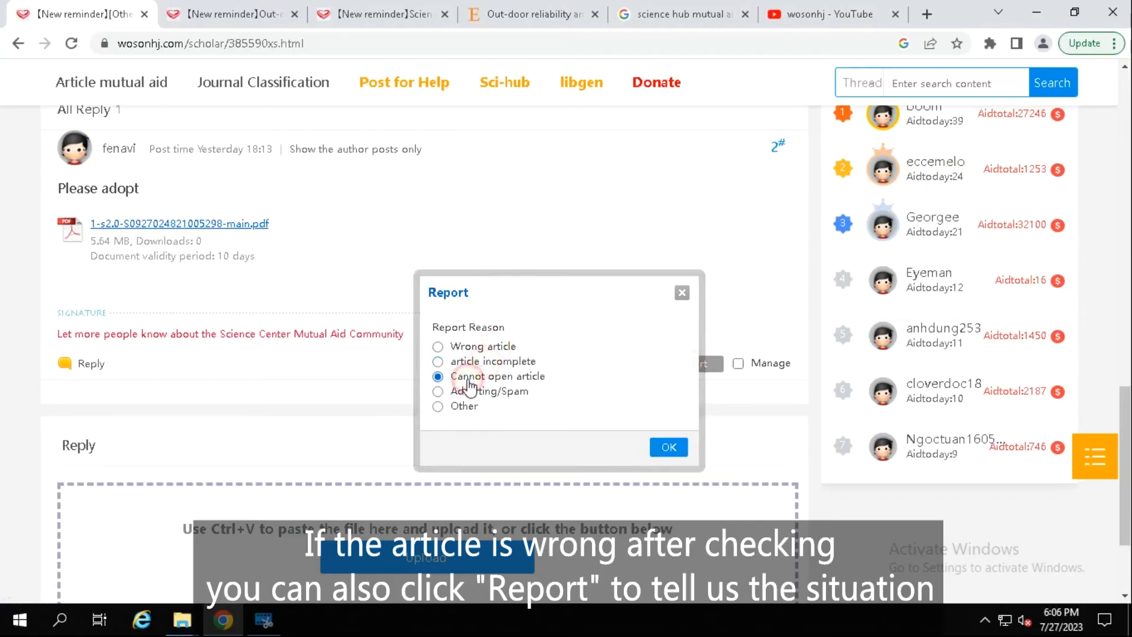
pyautogui.click(437, 361)
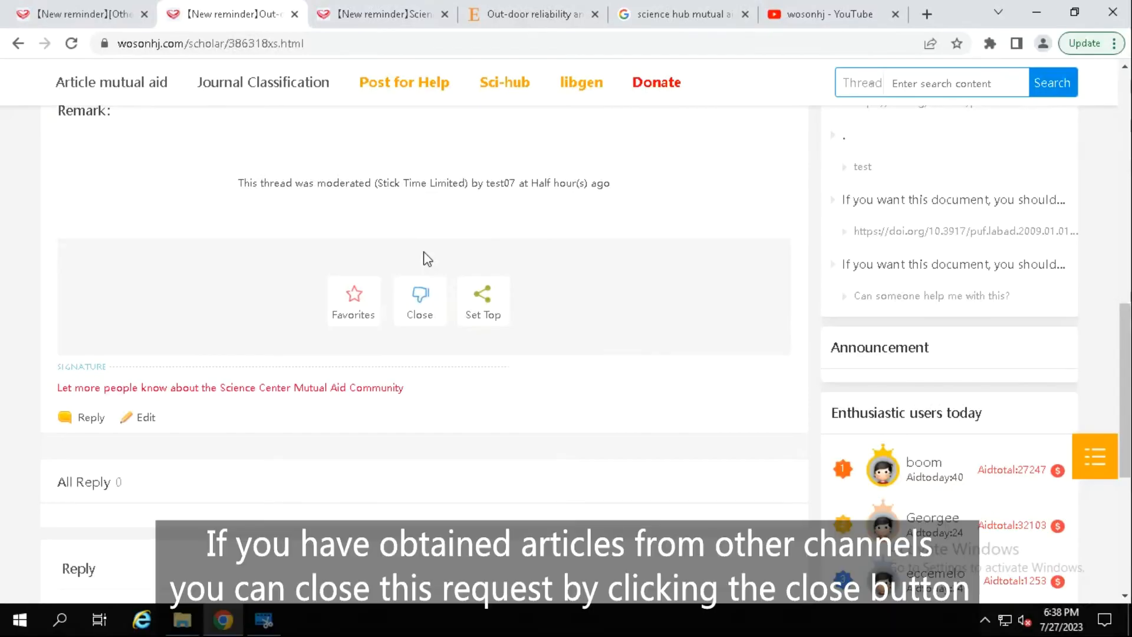
pyautogui.moveTo(420, 300)
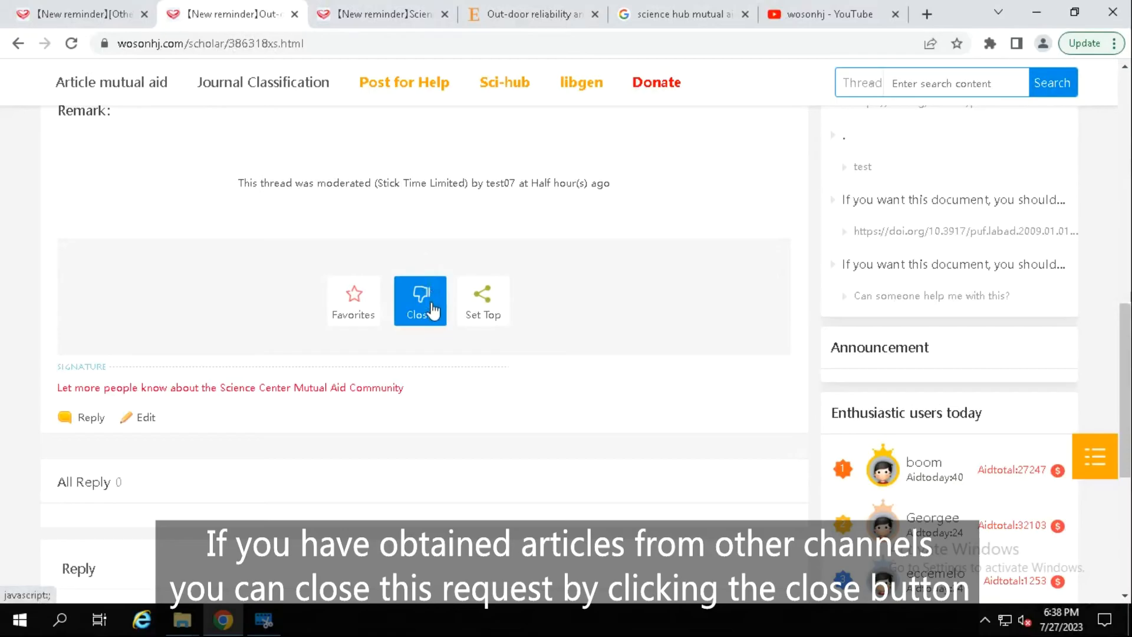
# Close the Out-door reliability request, confirming the 10-point refund, and return to the topic list
pyautogui.click(419, 300)
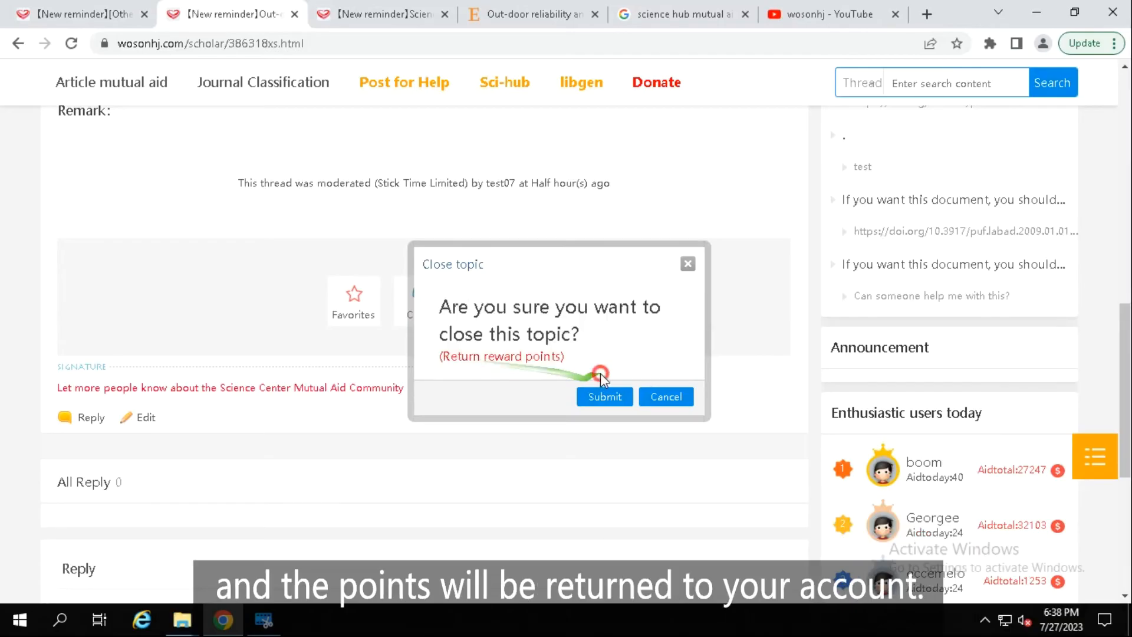
pyautogui.moveTo(604, 396)
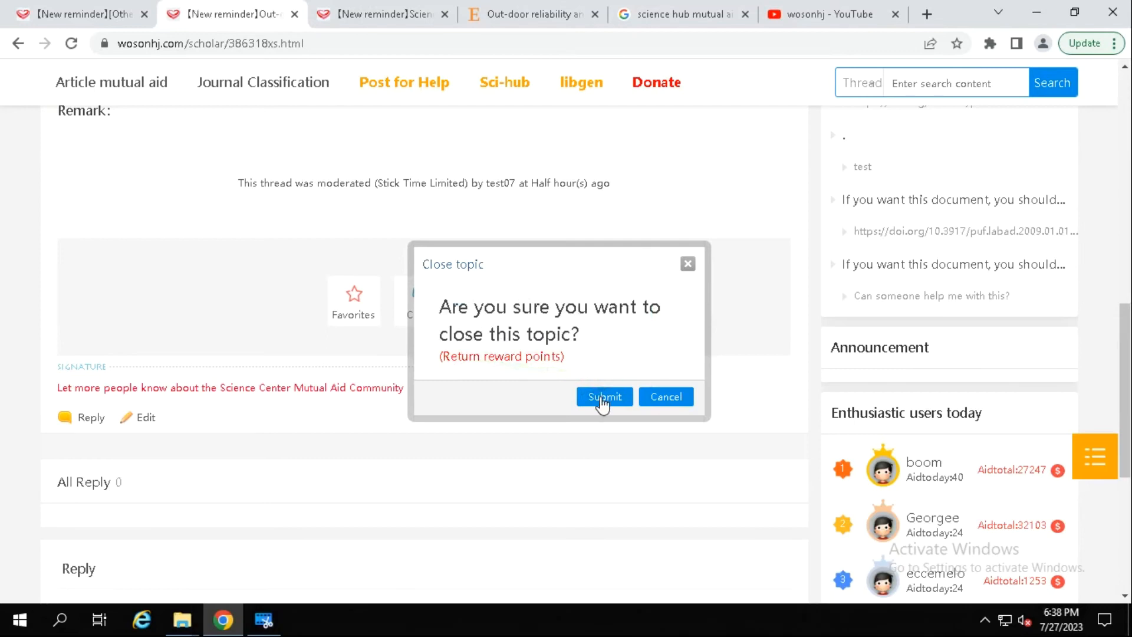
pyautogui.click(604, 397)
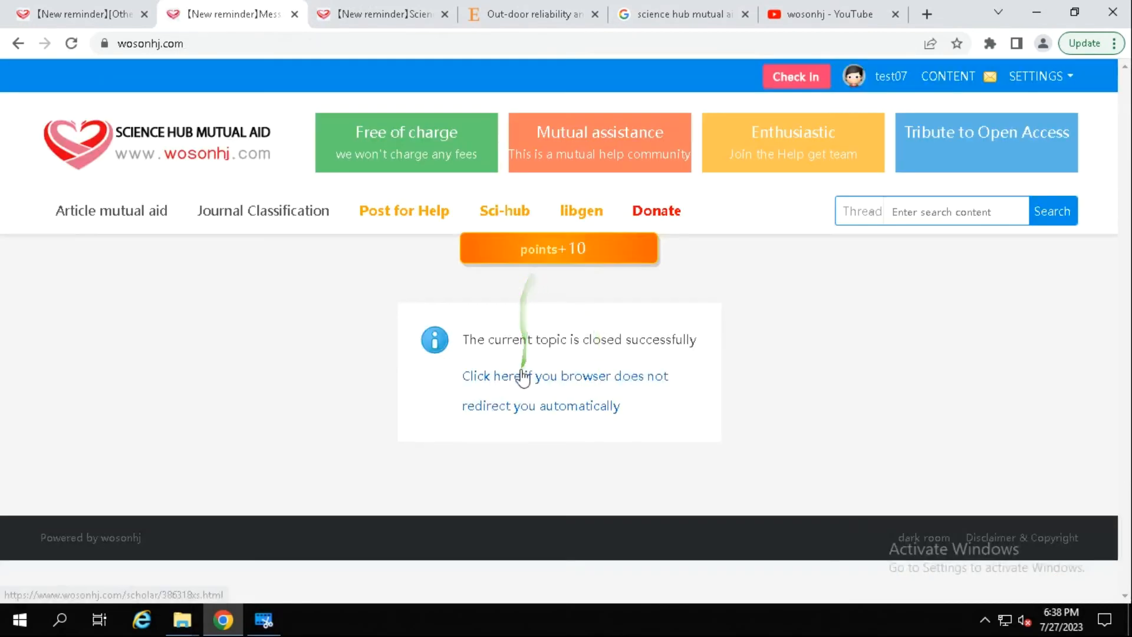
pyautogui.click(493, 375)
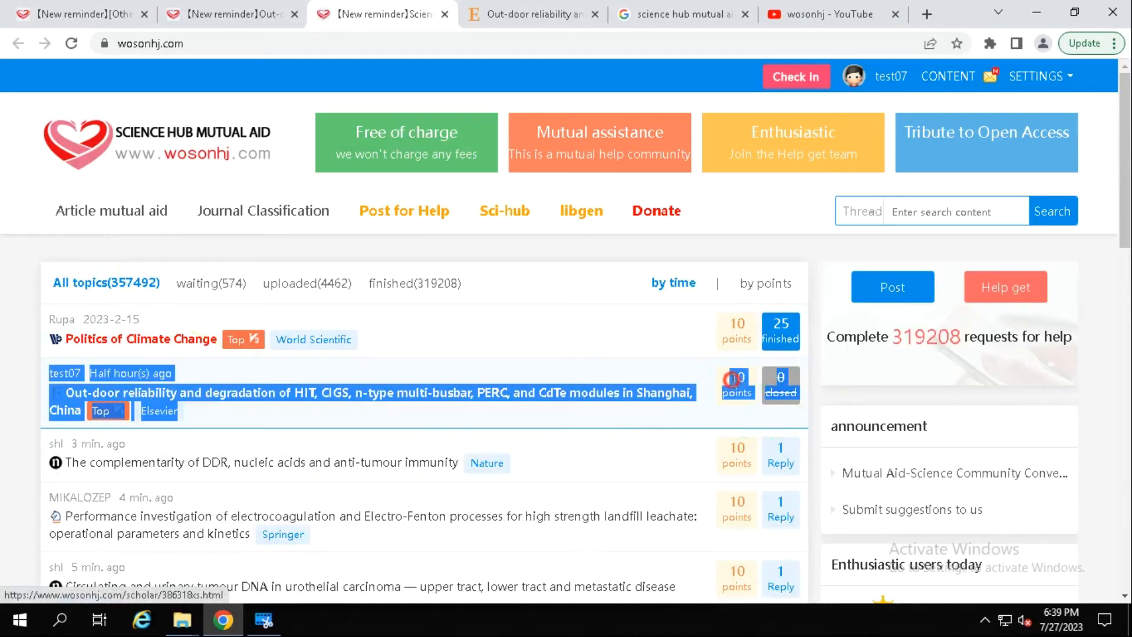
pyautogui.moveTo(92, 27)
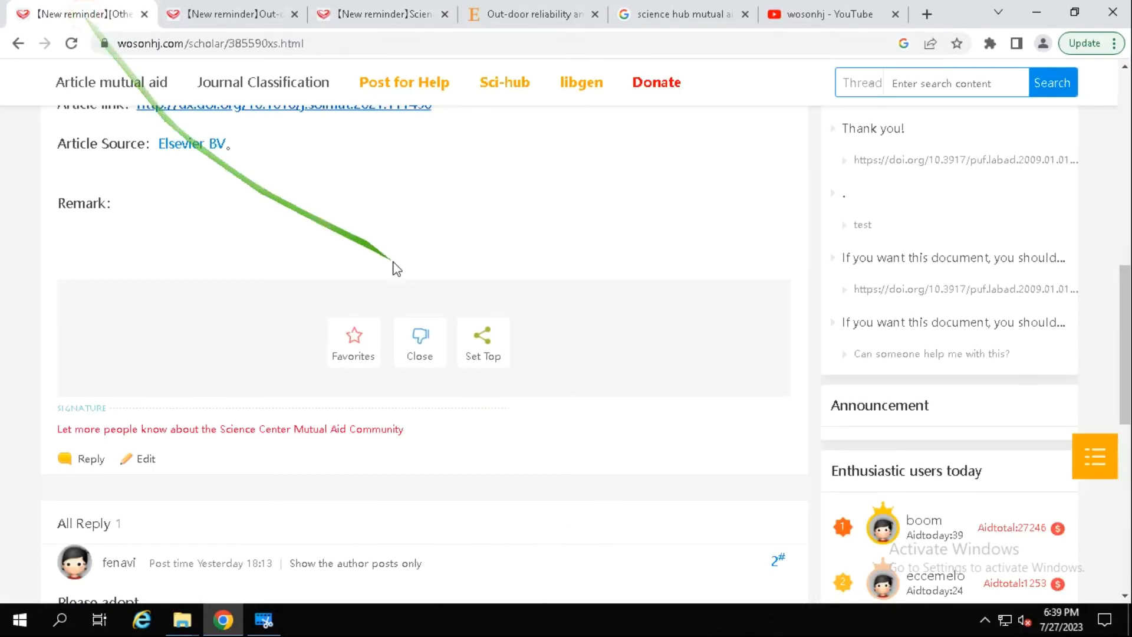
# Attempt to close the other request with the Please adopt reply and dismiss the cannot-be-closed notice
pyautogui.scroll(-3)
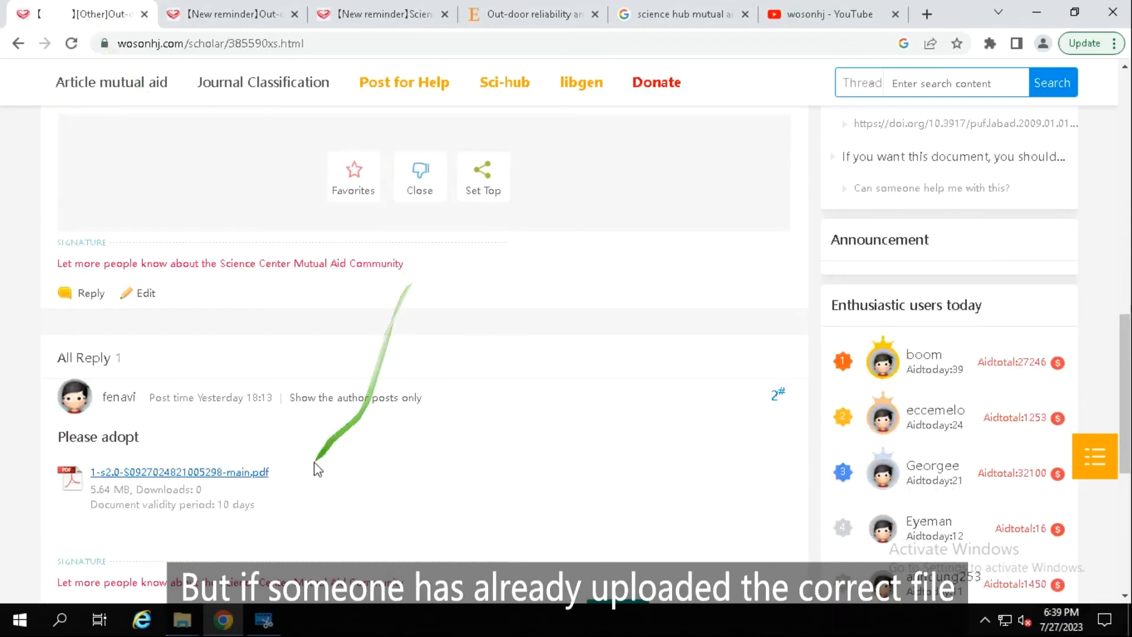
pyautogui.moveTo(400, 221)
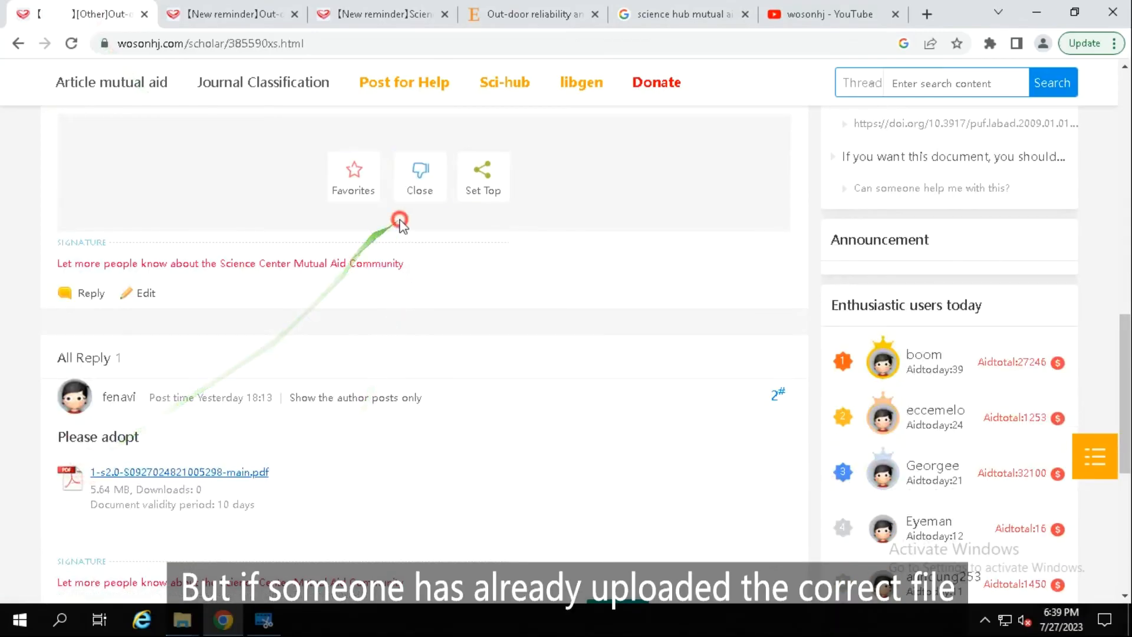
pyautogui.click(419, 175)
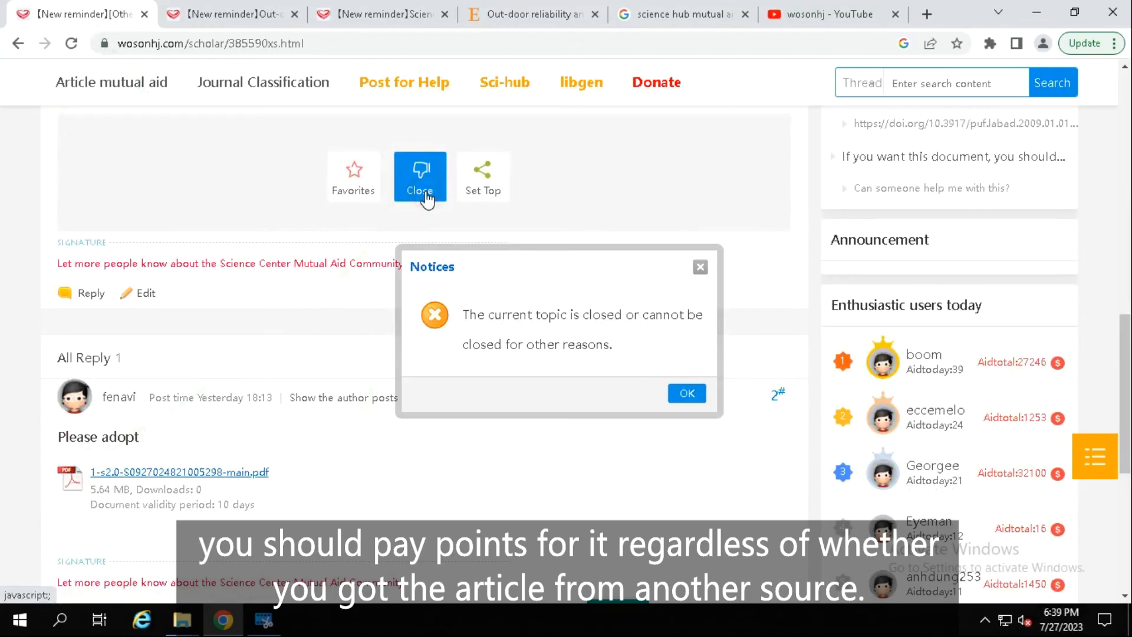
pyautogui.doubleClick(583, 314)
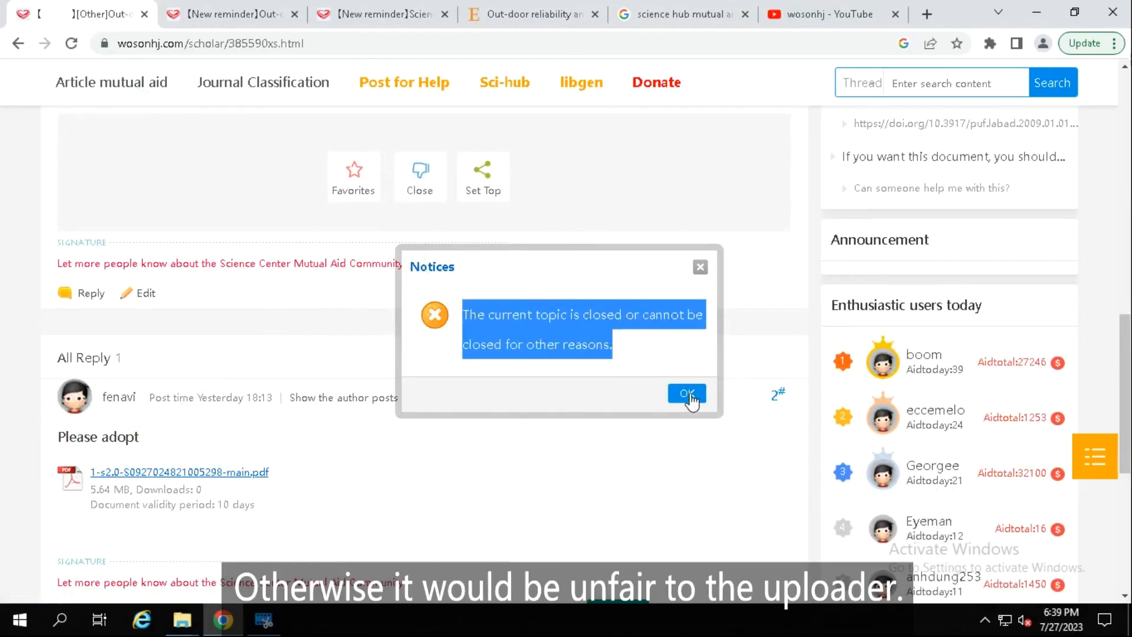
pyautogui.click(686, 393)
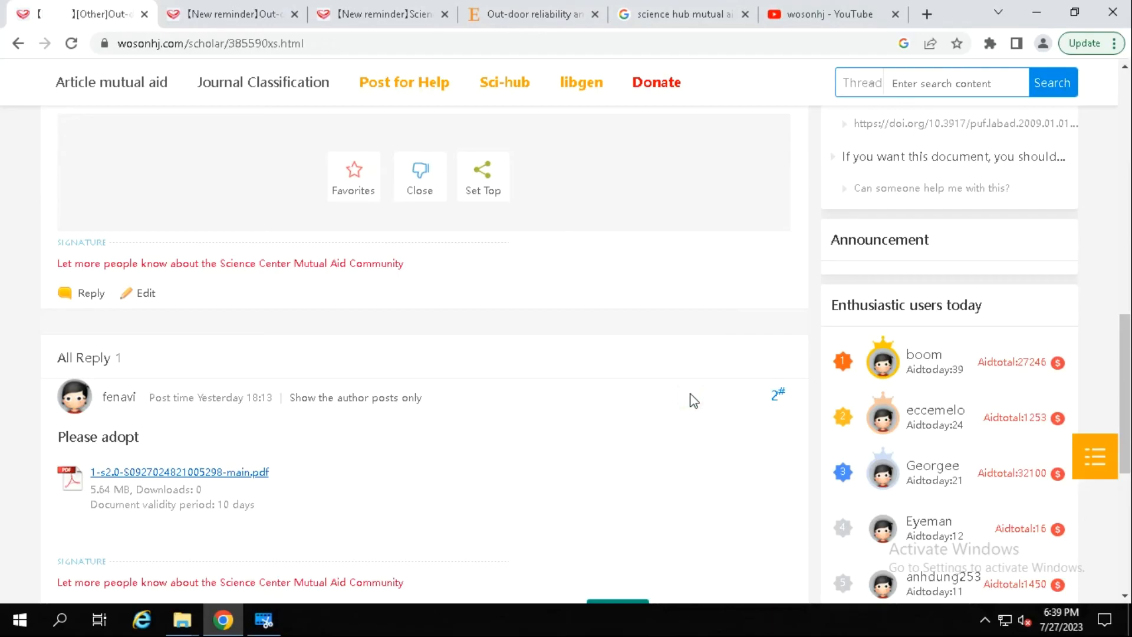
pyautogui.scroll(-3)
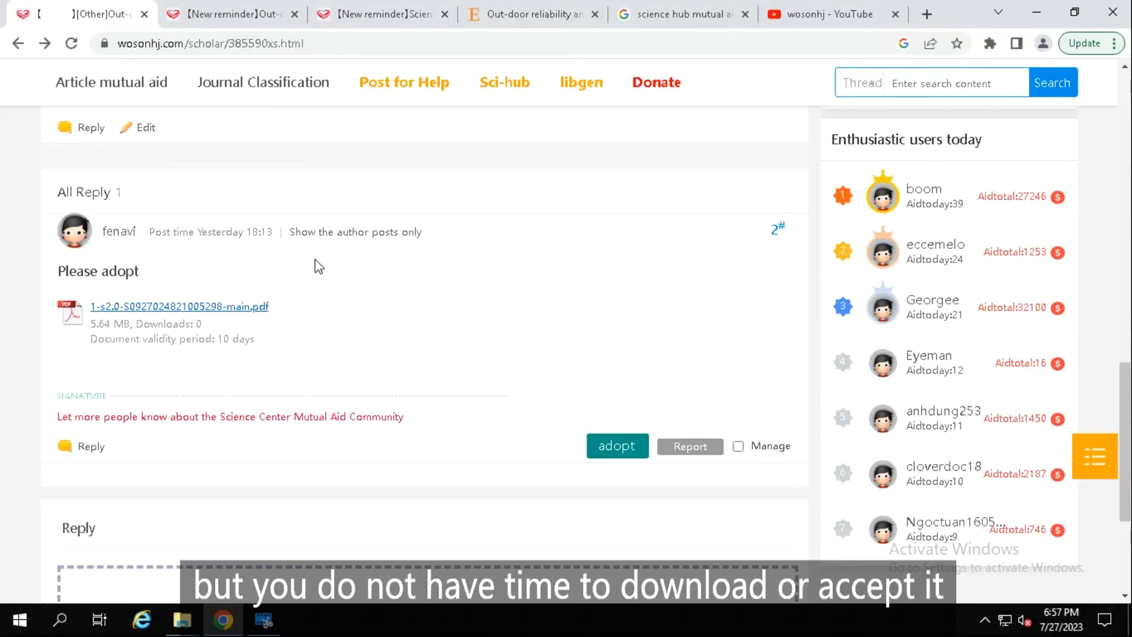
pyautogui.click(79, 14)
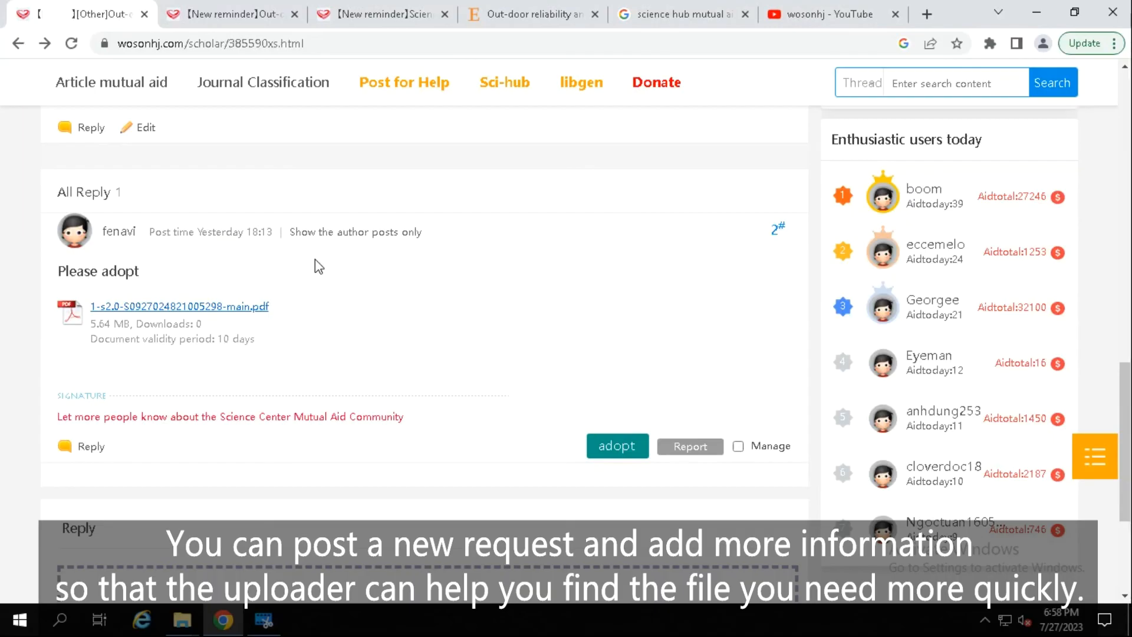
pyautogui.click(79, 14)
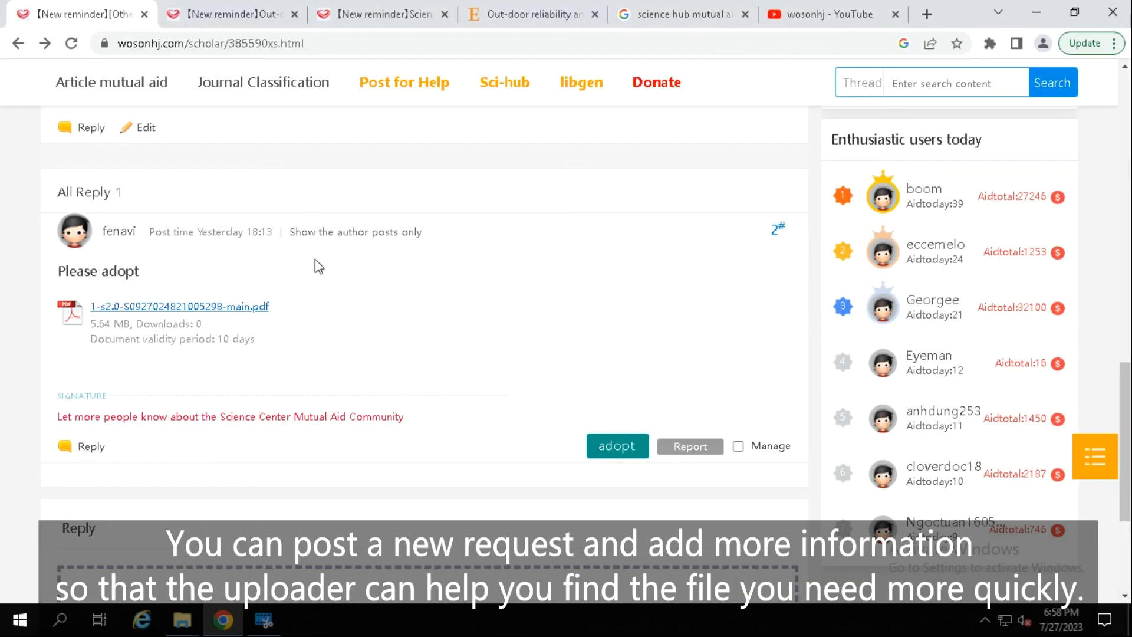
pyautogui.scroll(3)
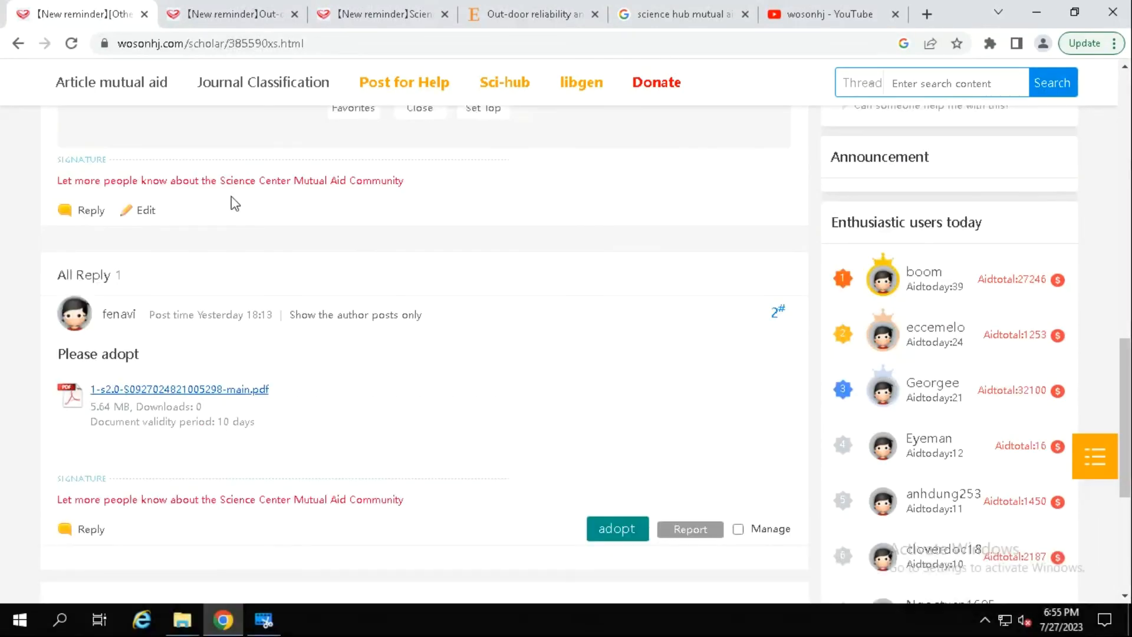
# Return to the Article mutual aid topic list showing the Out-door reliability request marked closed at 0
pyautogui.click(111, 82)
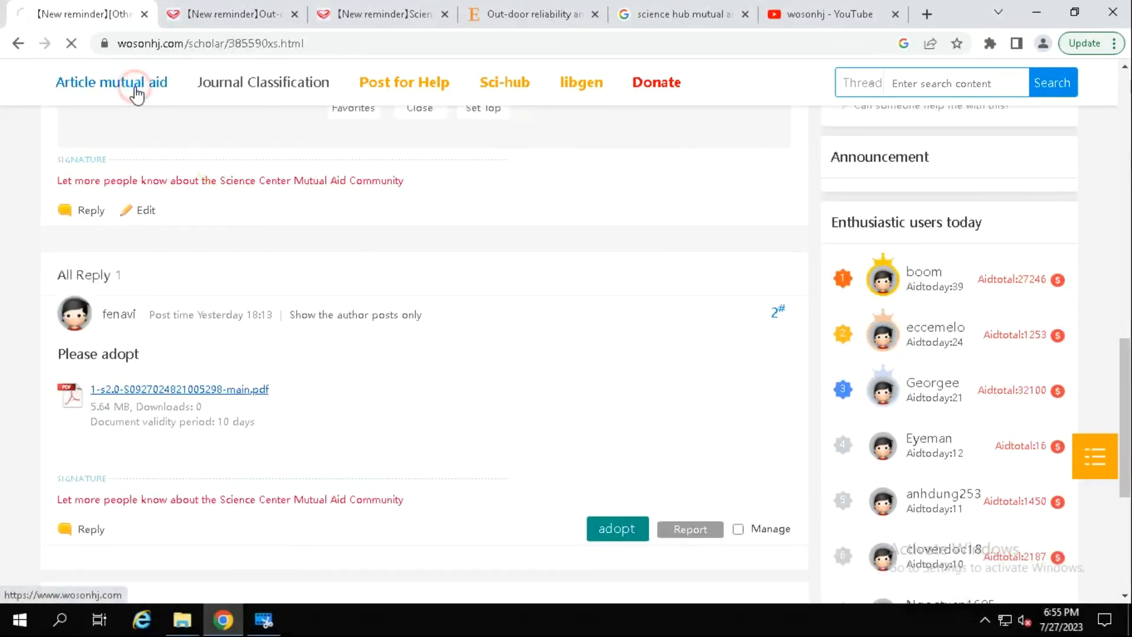
pyautogui.click(111, 82)
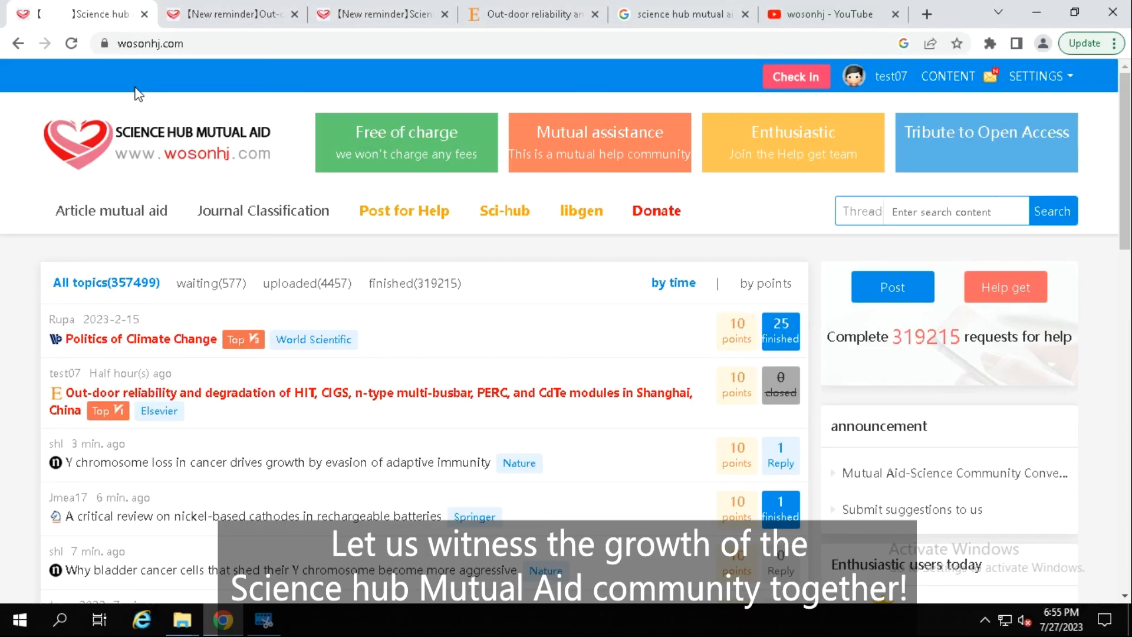
pyautogui.click(94, 14)
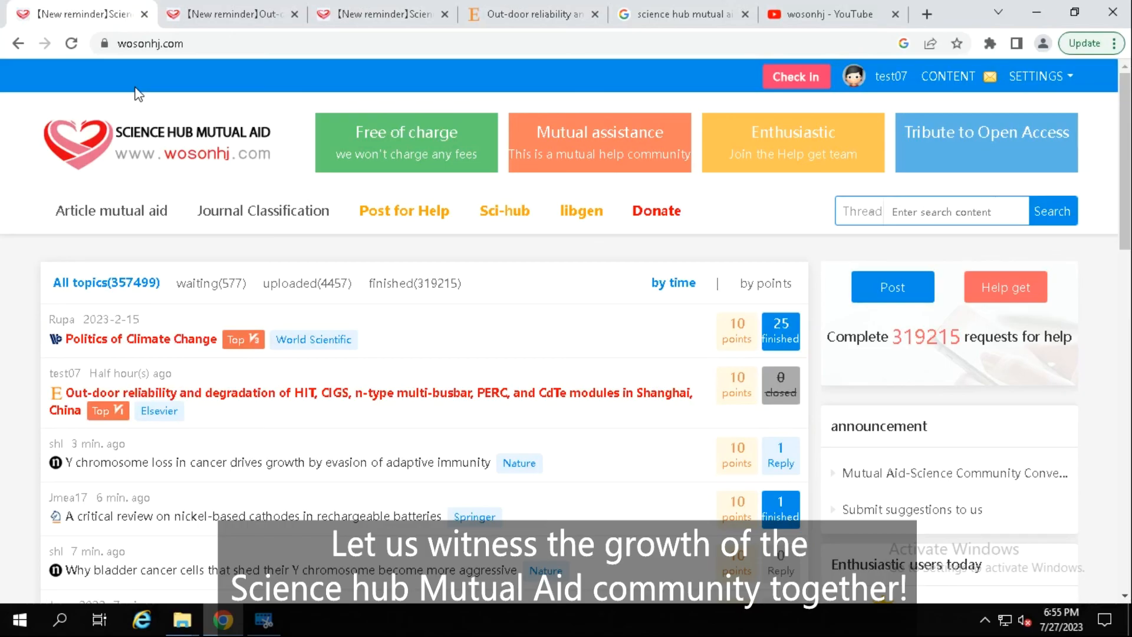